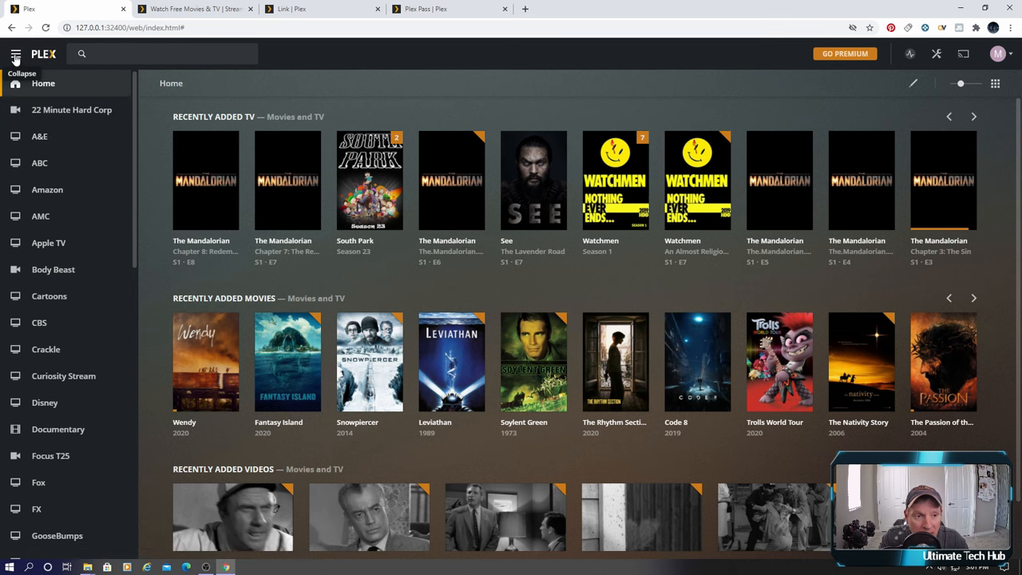
Return to the Plex home page and look over the library rows.
click(16, 54)
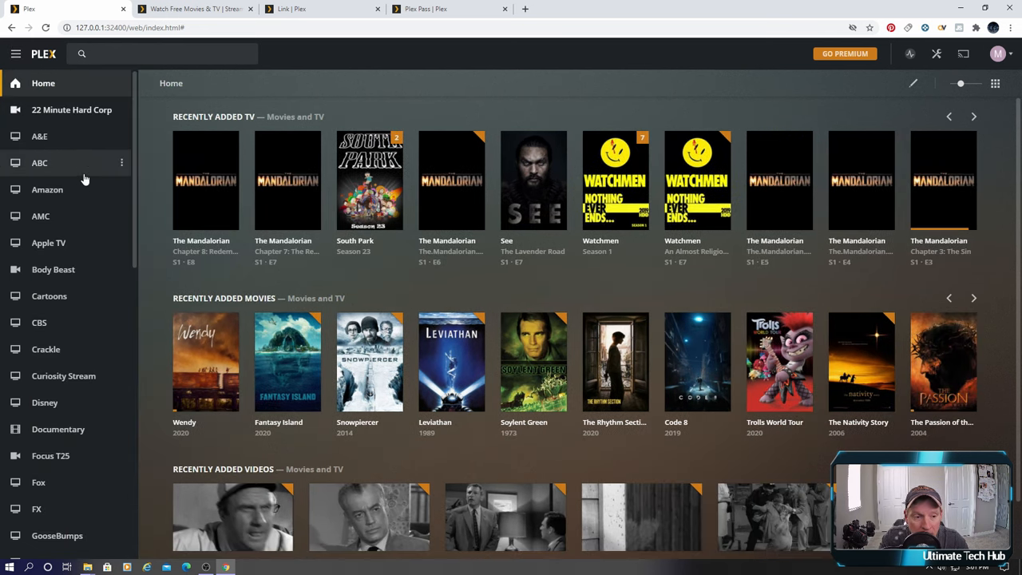
scroll(down, 3)
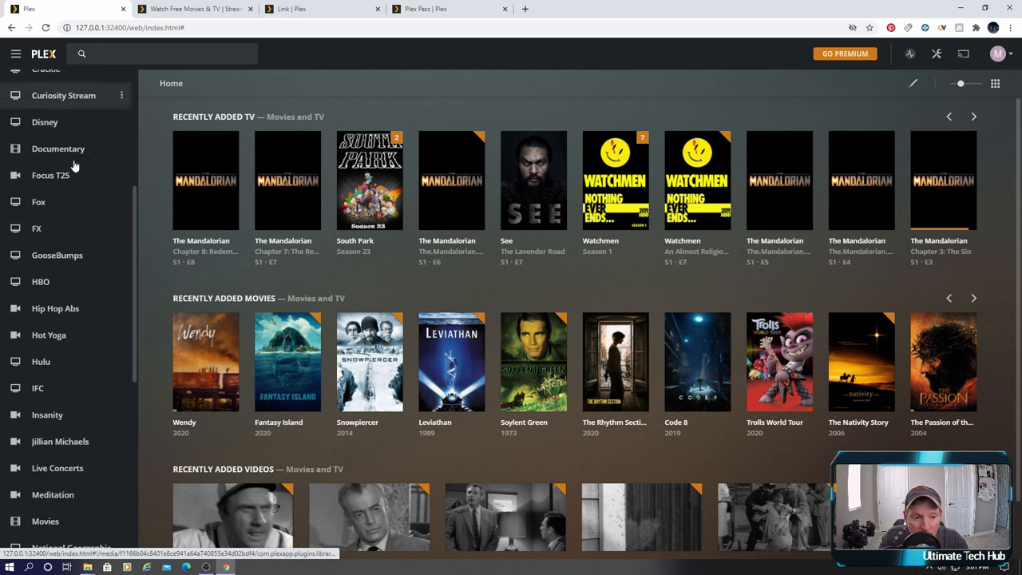
scroll(down, 3)
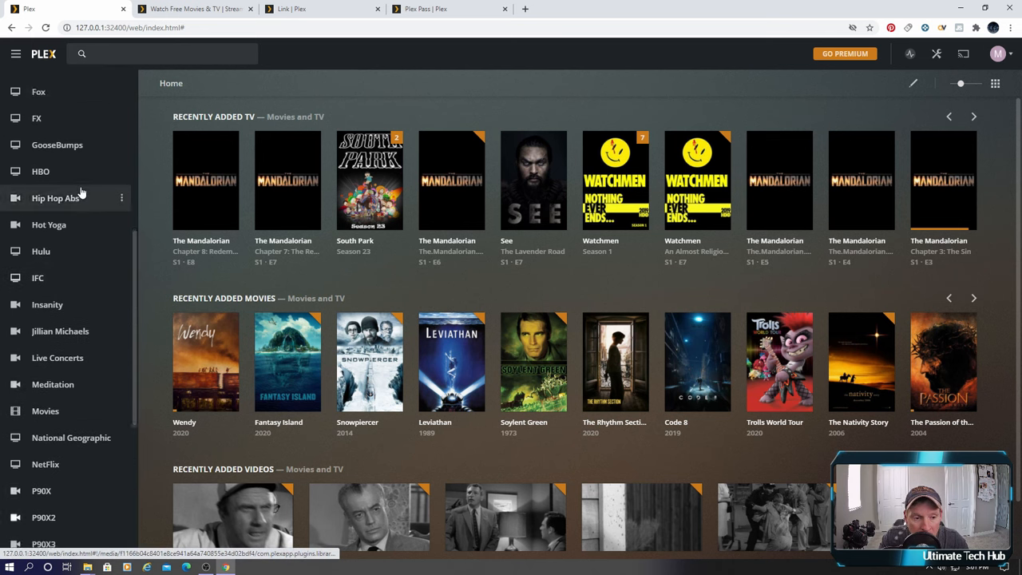
scroll(up, 3)
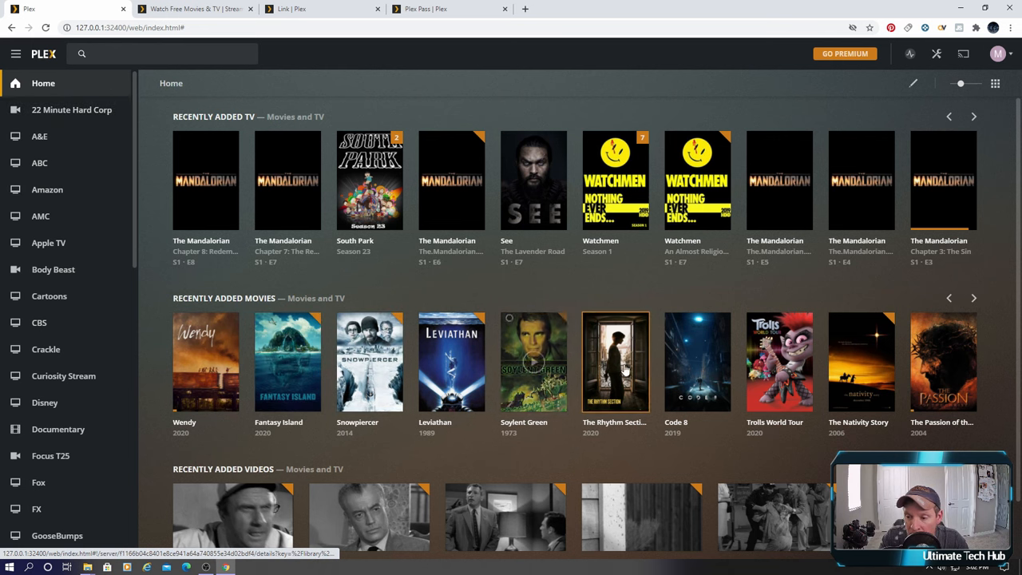
mouse_move(779, 361)
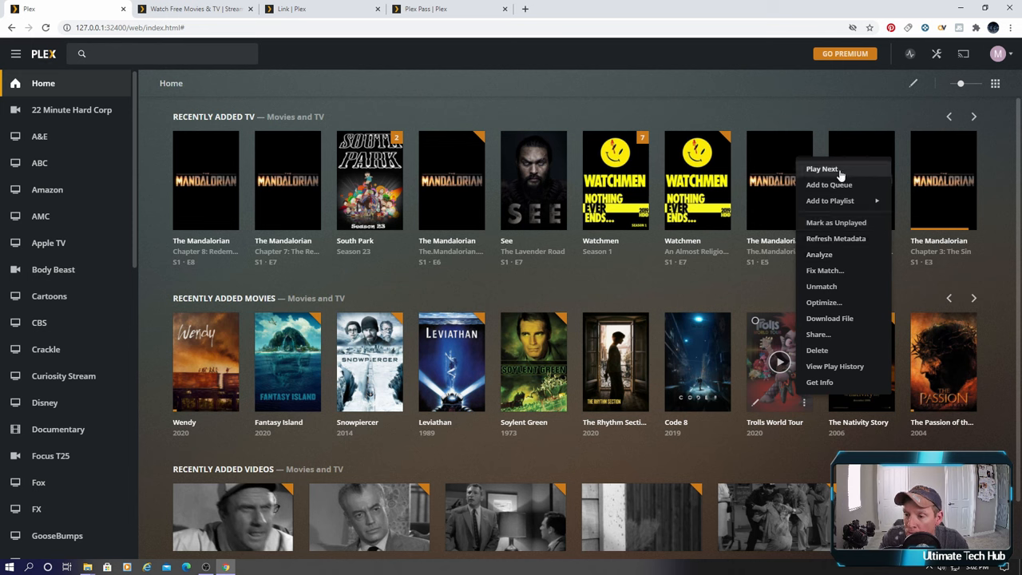
mouse_move(818, 350)
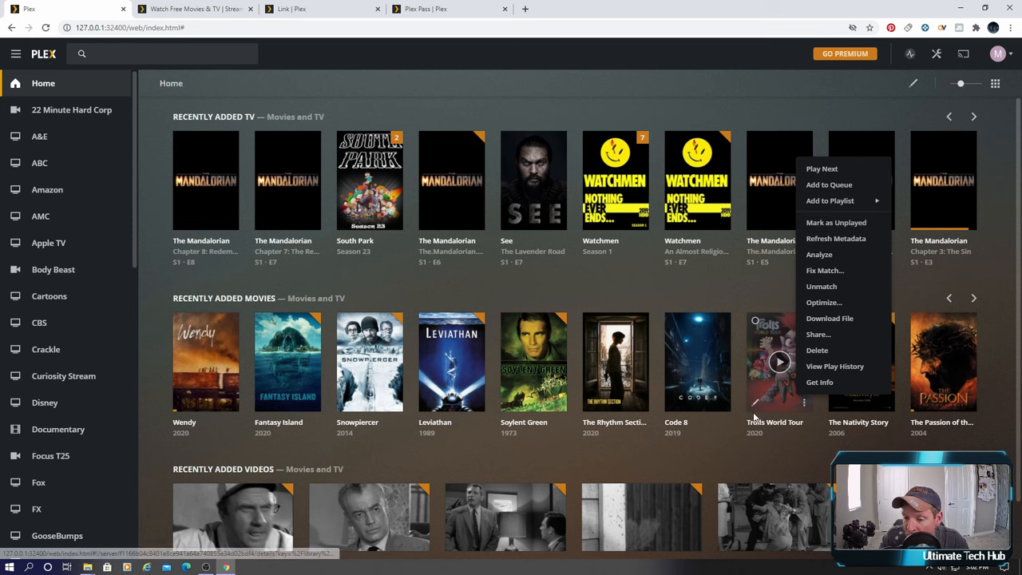
Edit Trolls World Tour, choose the pink troll poster and save the change.
click(820, 382)
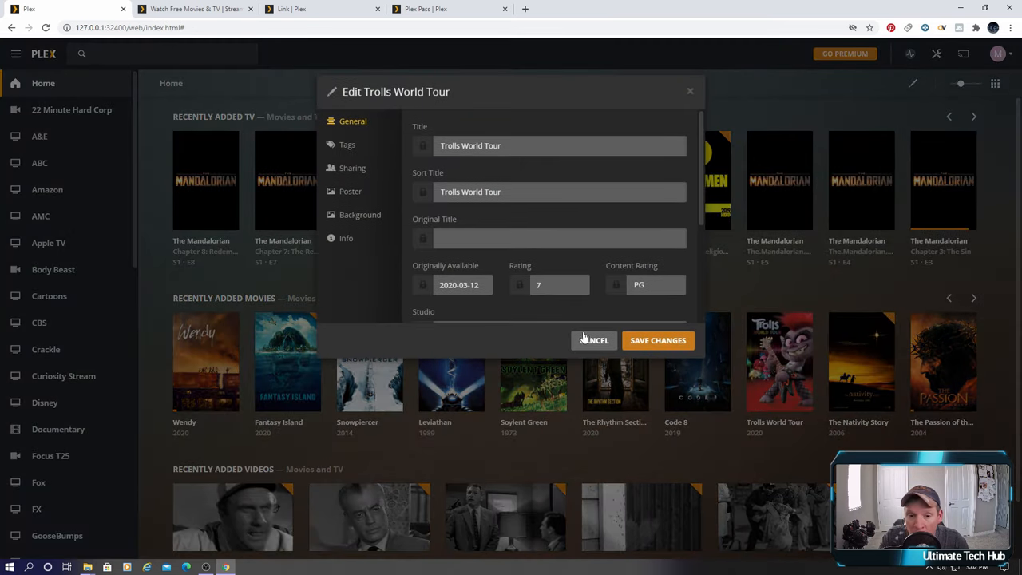
click(350, 191)
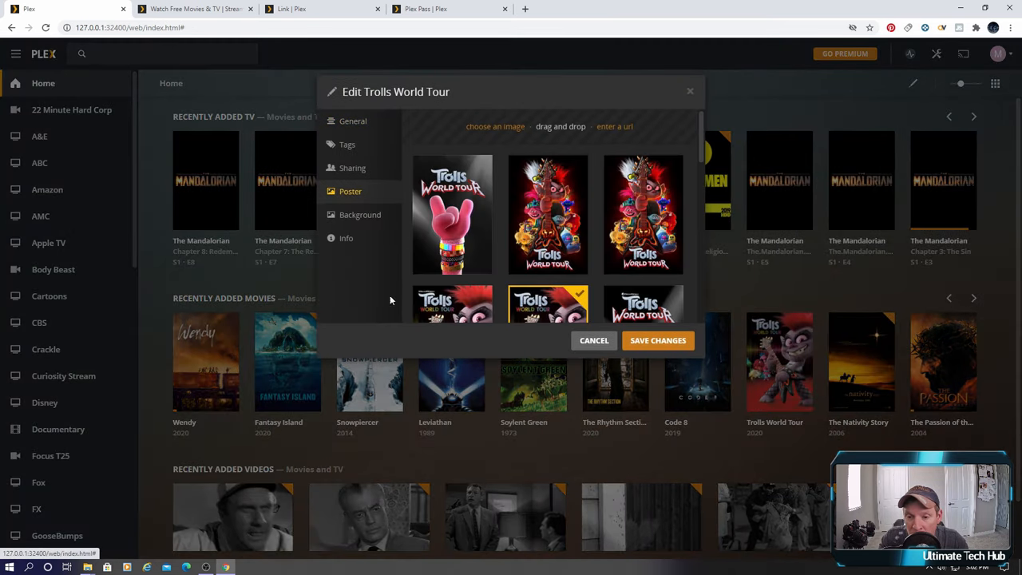
scroll(down, 3)
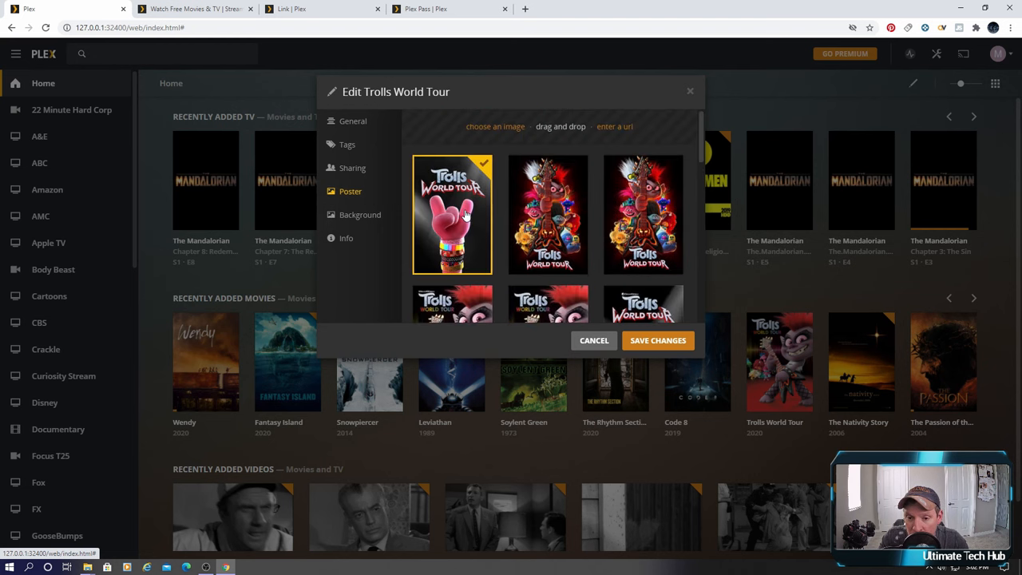
mouse_move(658, 340)
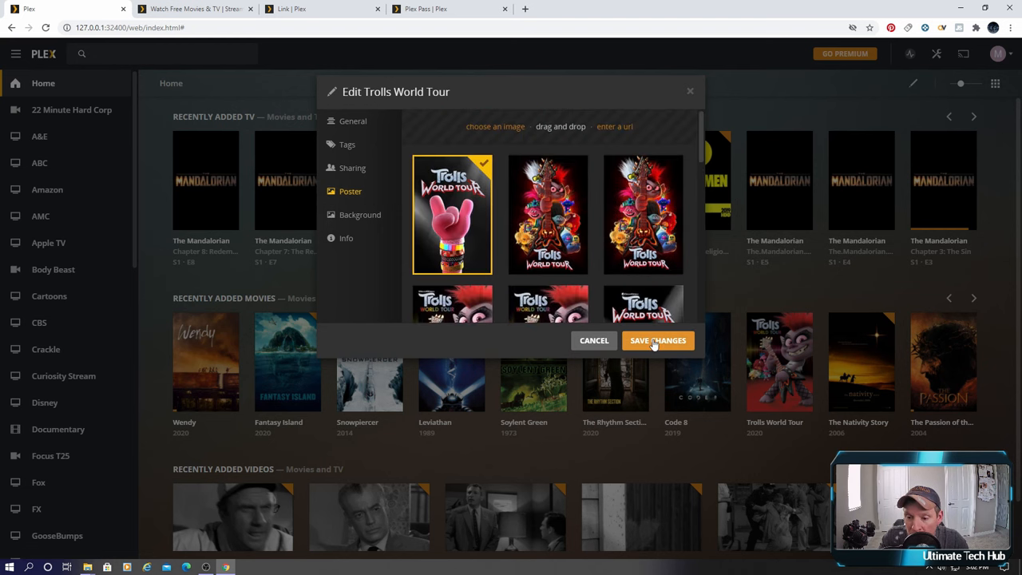
click(658, 341)
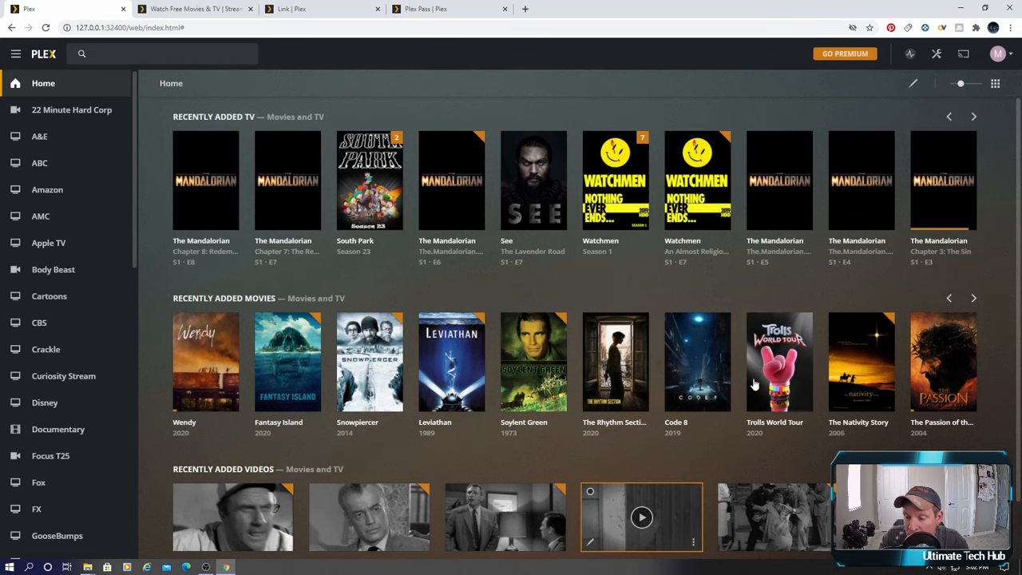
mouse_move(700, 304)
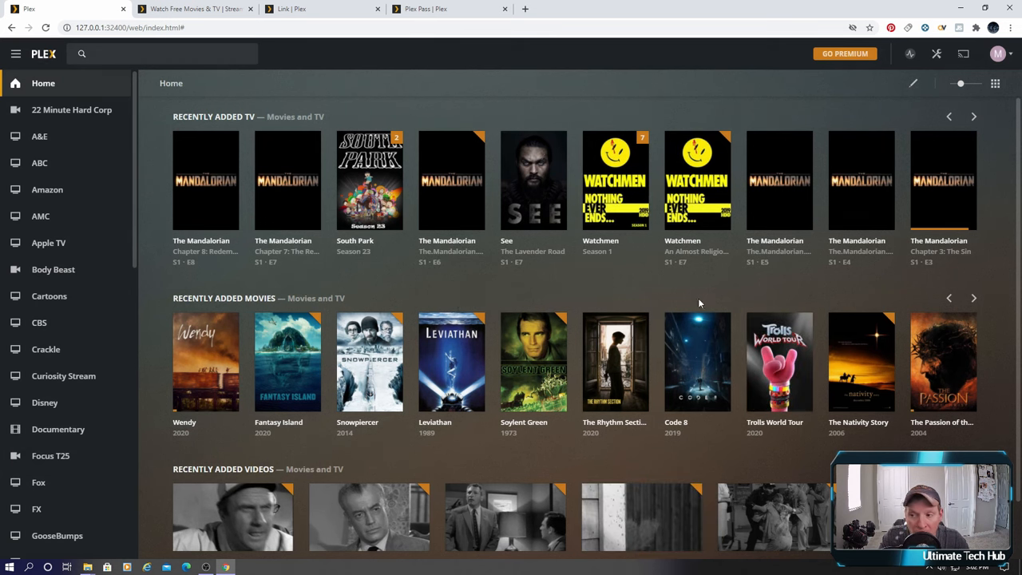
mouse_move(1010, 93)
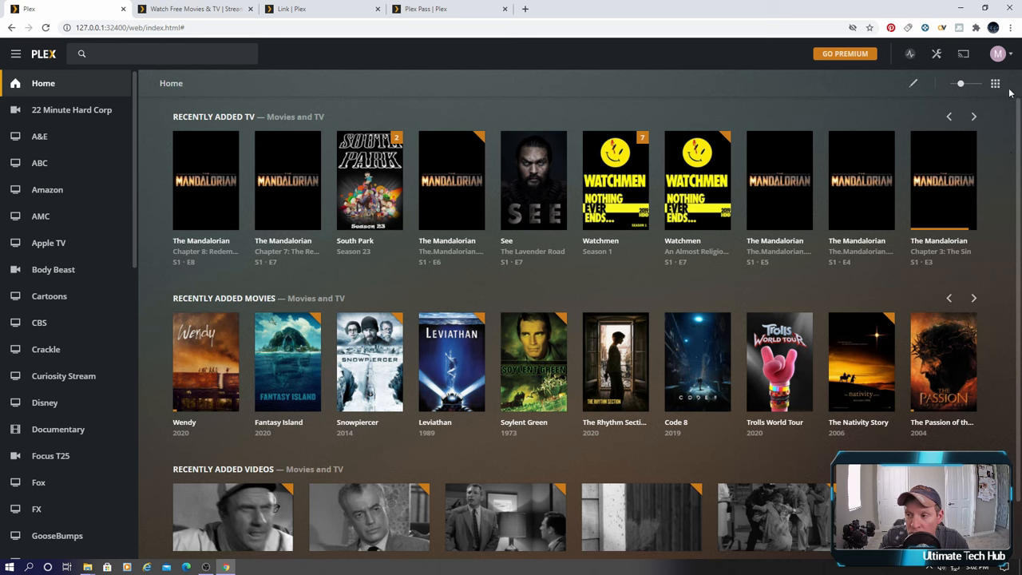
Review the Account page, then go to the Movies and TV server's General settings.
click(995, 55)
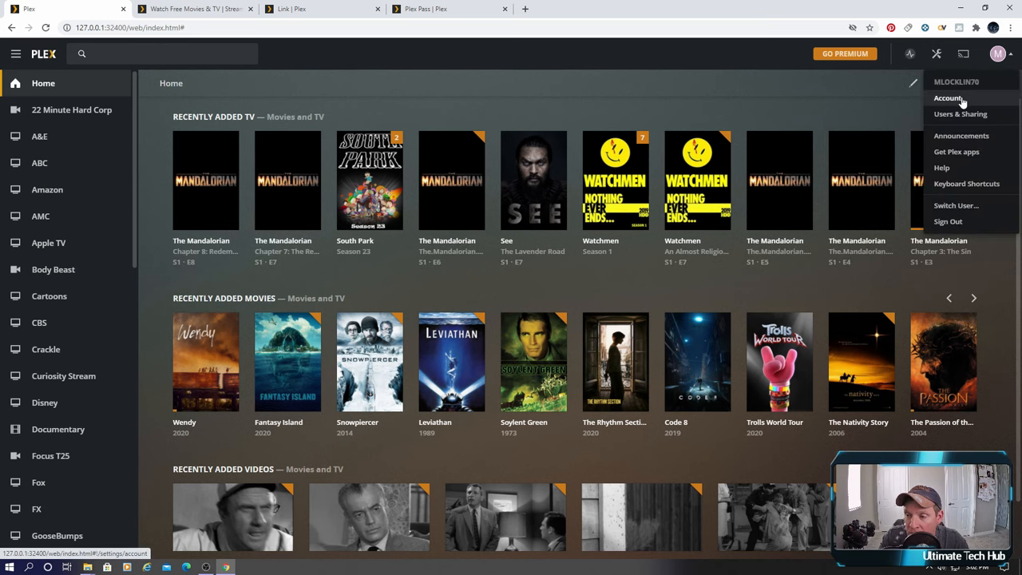
click(949, 97)
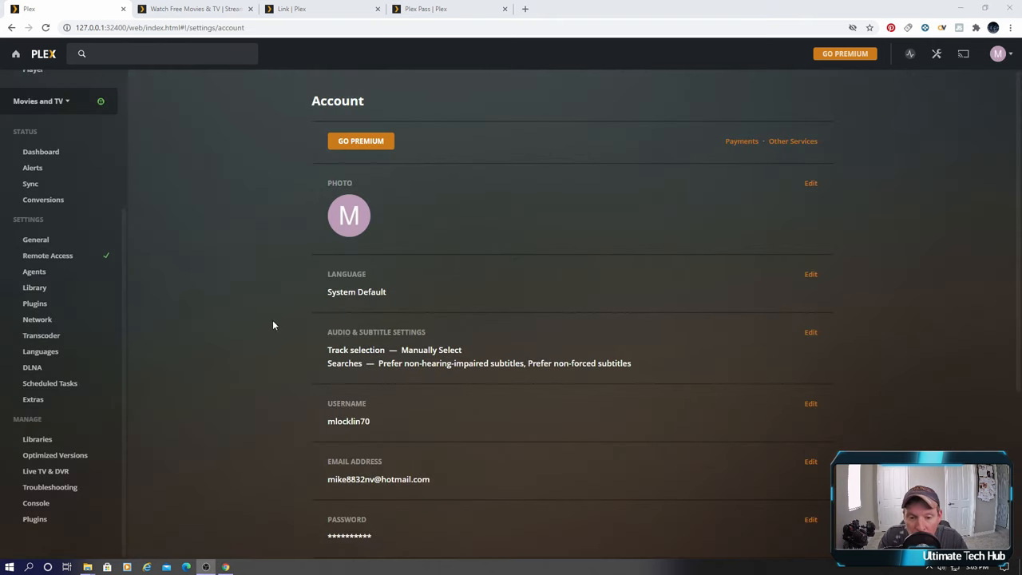
scroll(down, 3)
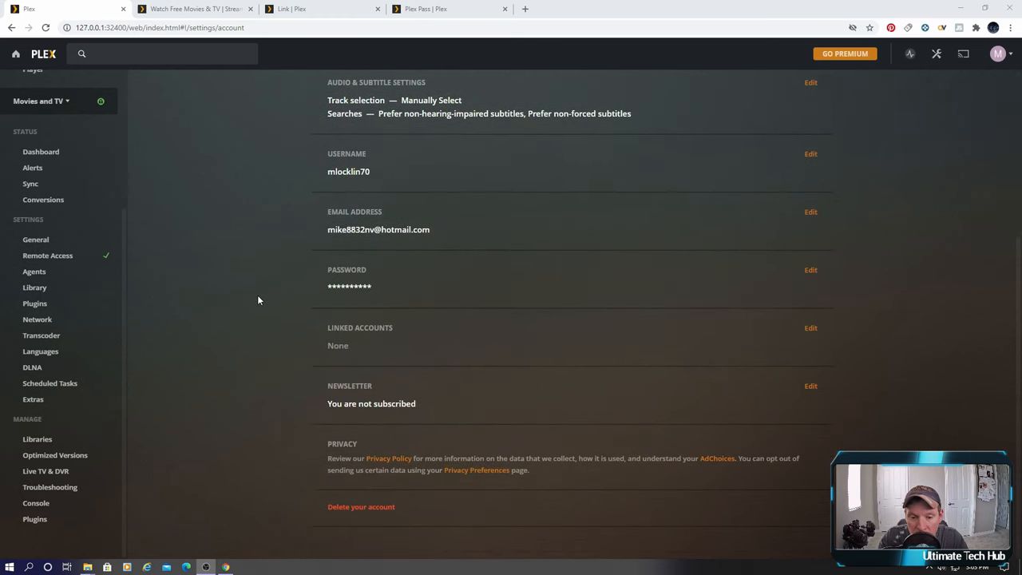
scroll(up, 3)
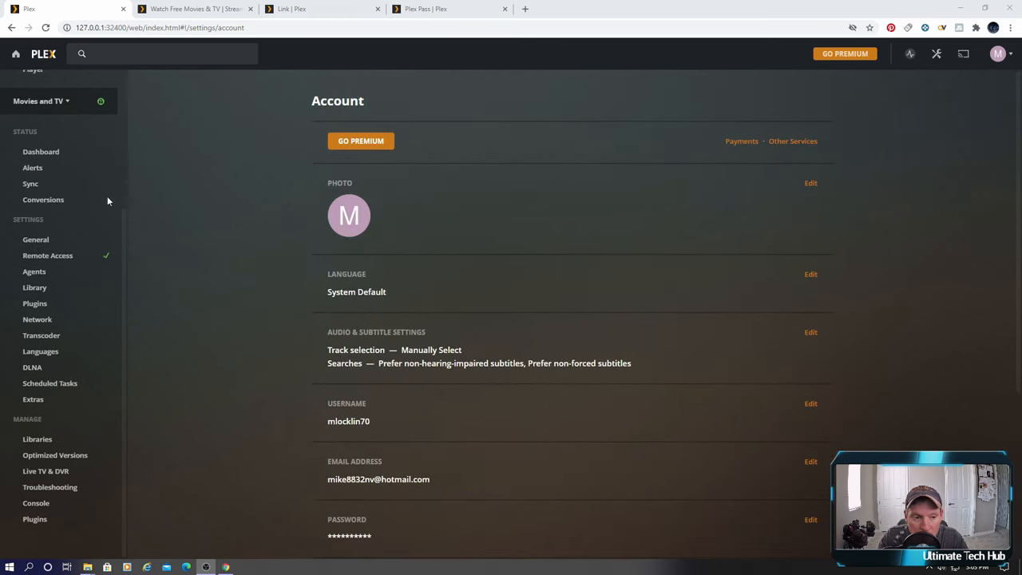
click(35, 240)
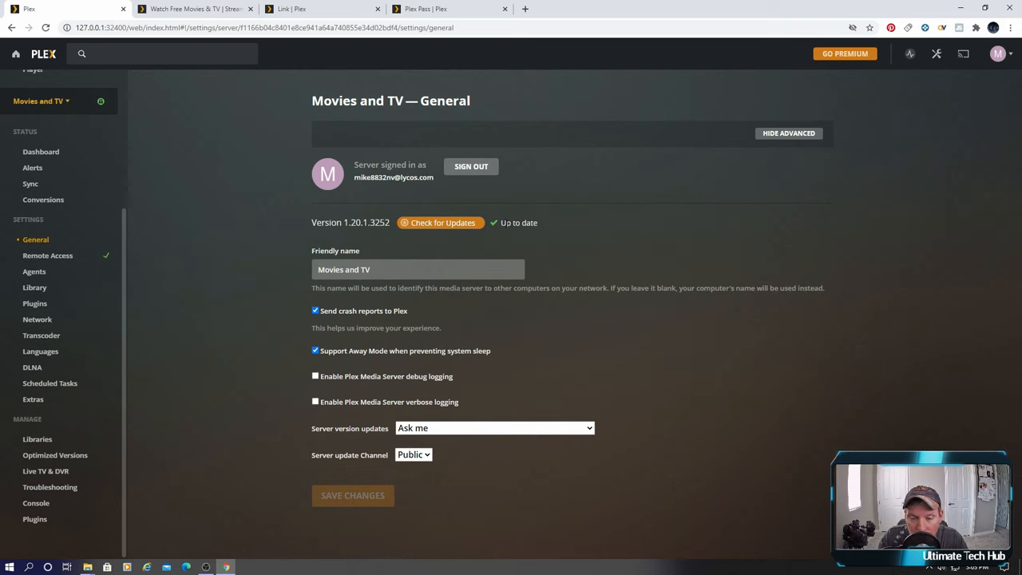
mouse_move(118, 236)
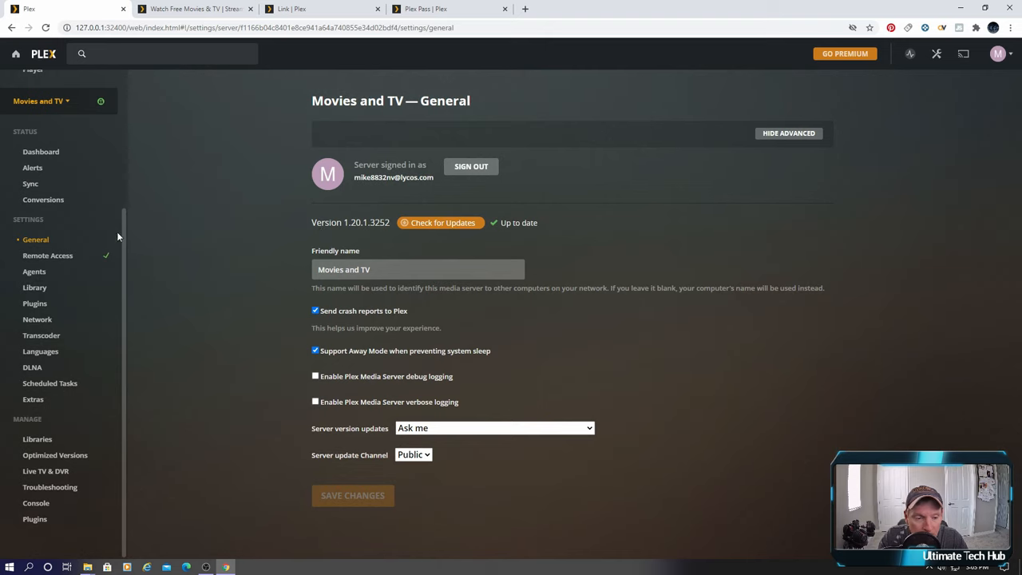
mouse_move(70, 268)
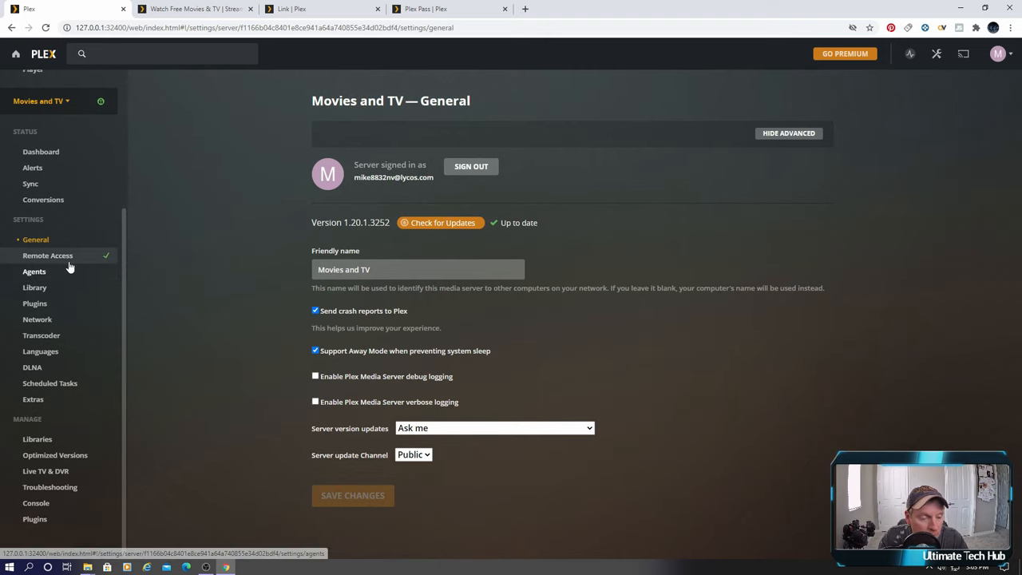
Show the Remote Access page confirming the server is reachable outside the network.
click(48, 256)
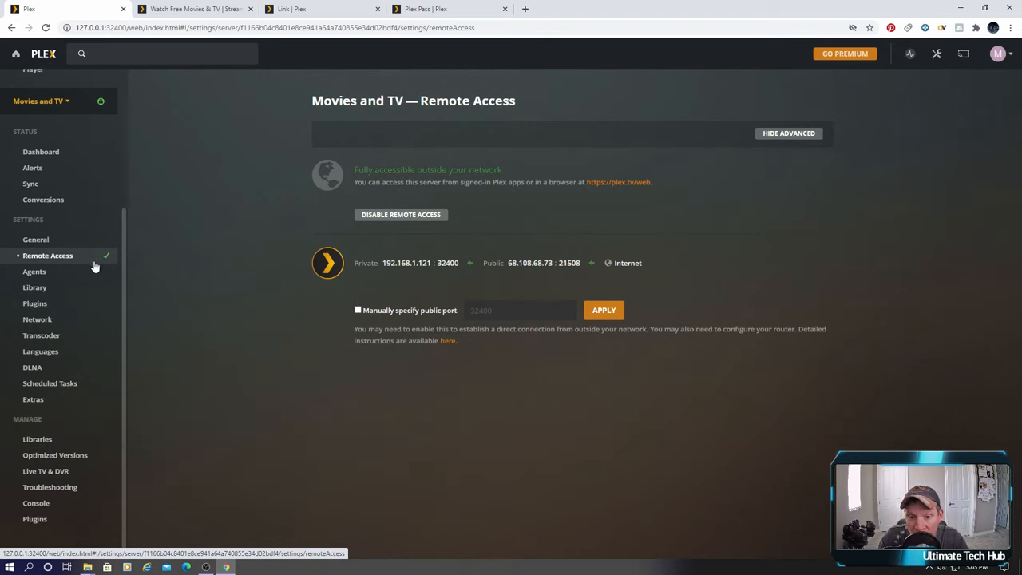
mouse_move(334, 227)
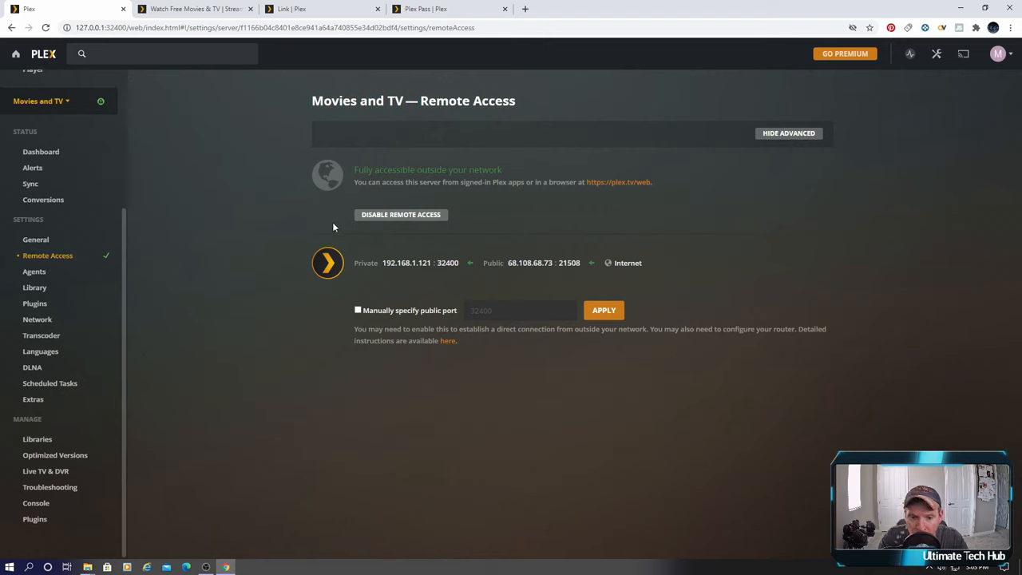
mouse_move(370, 220)
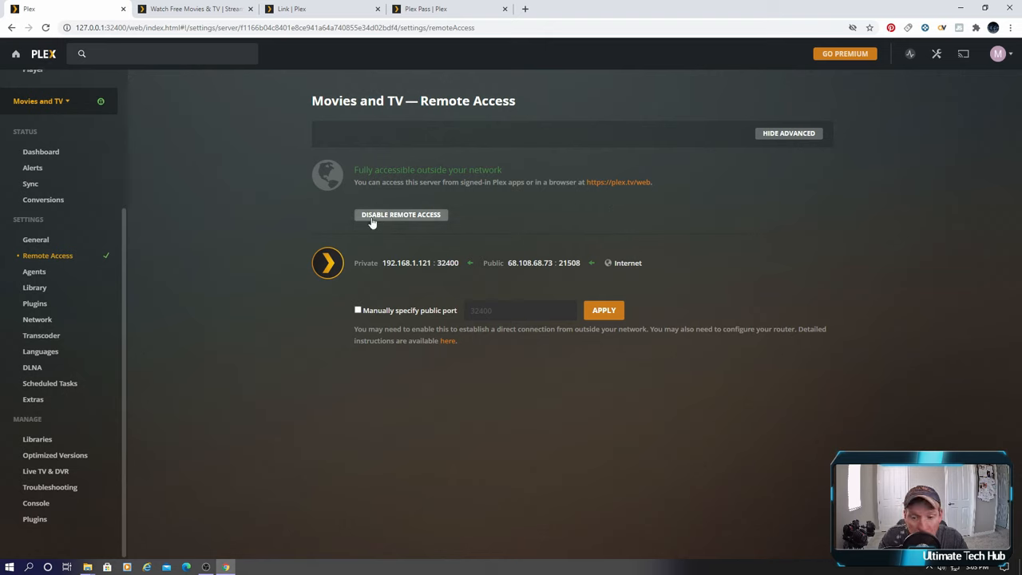
mouse_move(361, 228)
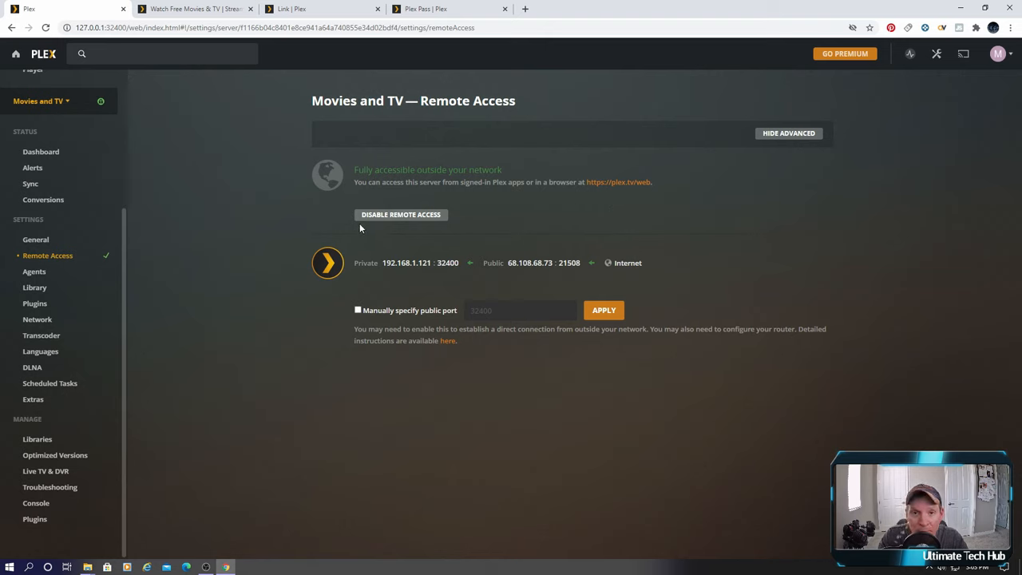
mouse_move(369, 223)
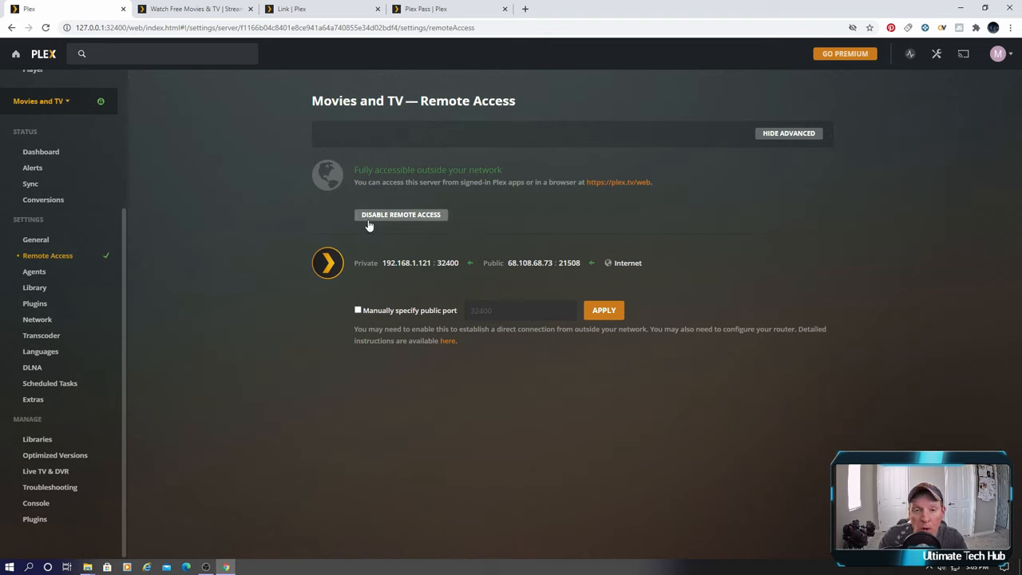
mouse_move(361, 236)
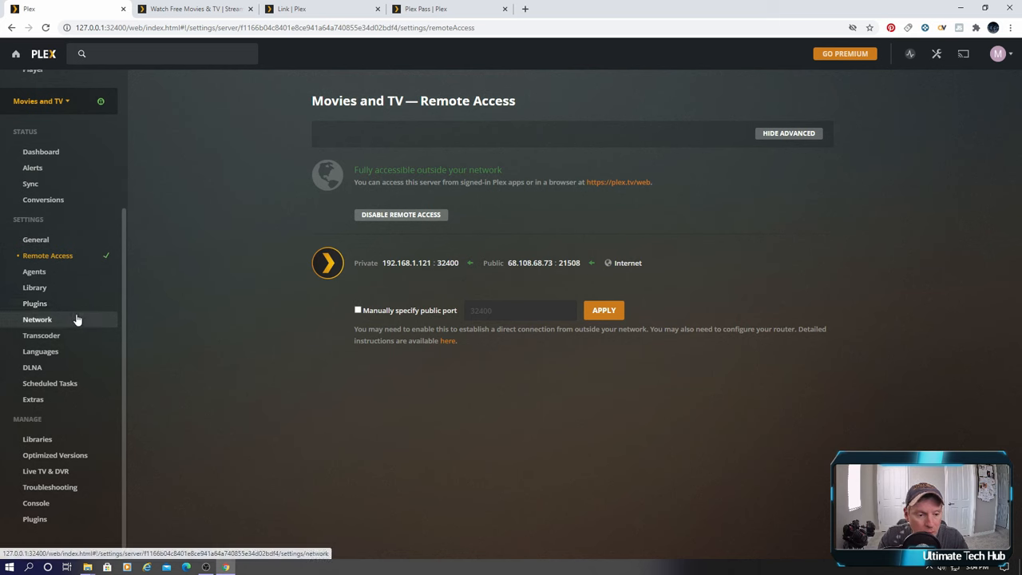
Set Transcoder quality to 'Prefer higher quality encoding'.
click(42, 335)
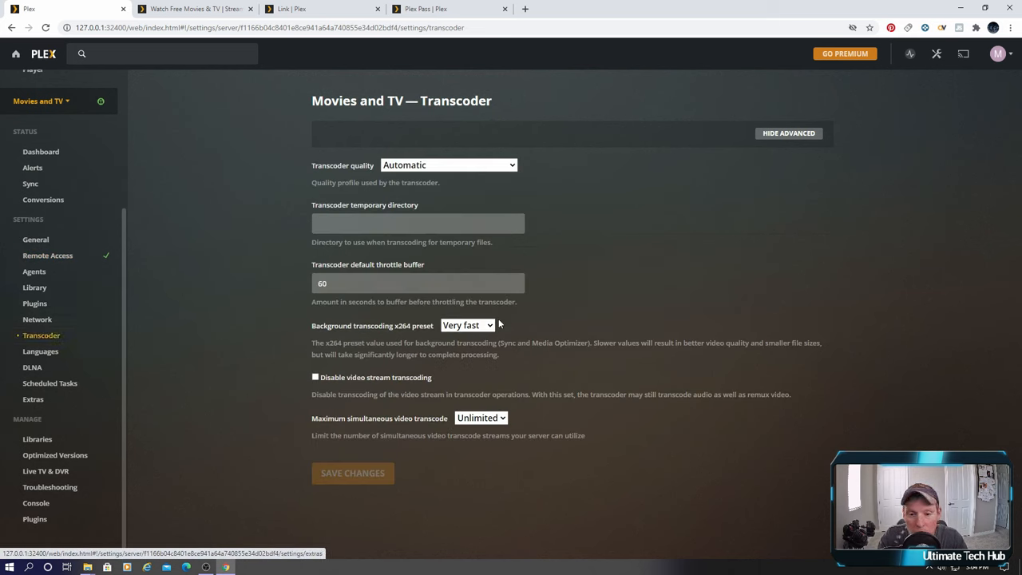
mouse_move(487, 329)
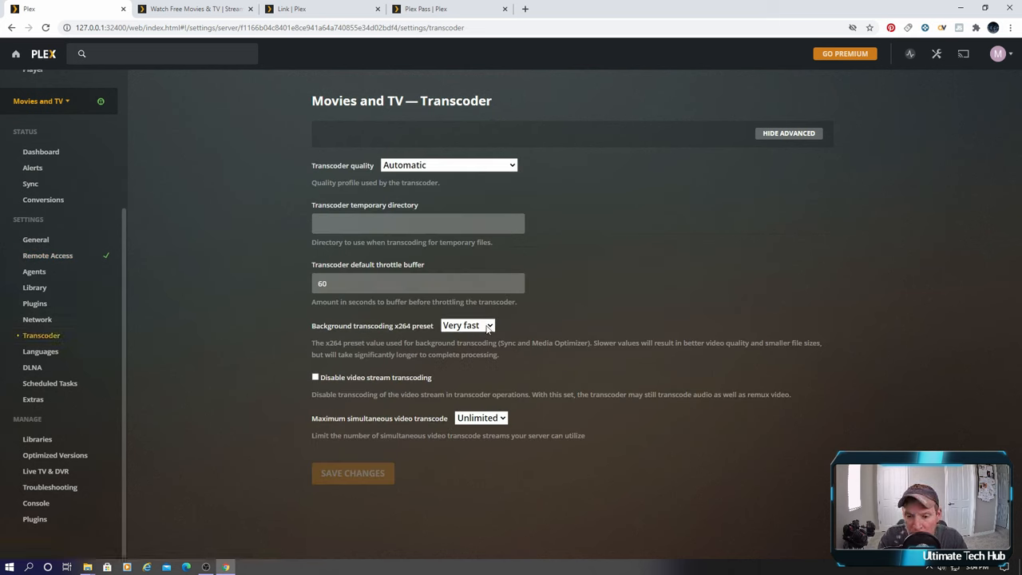
mouse_move(533, 176)
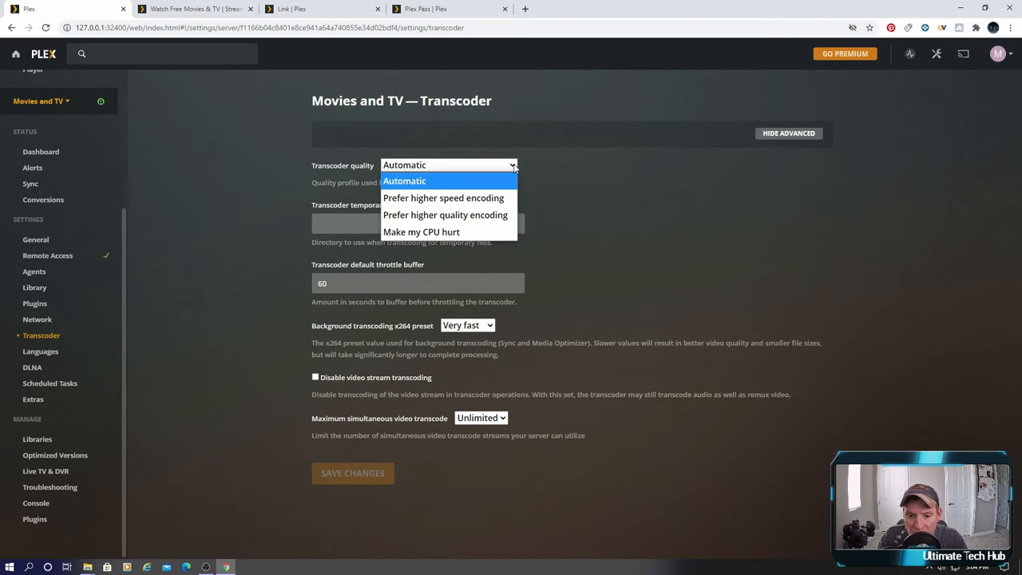
mouse_move(444, 214)
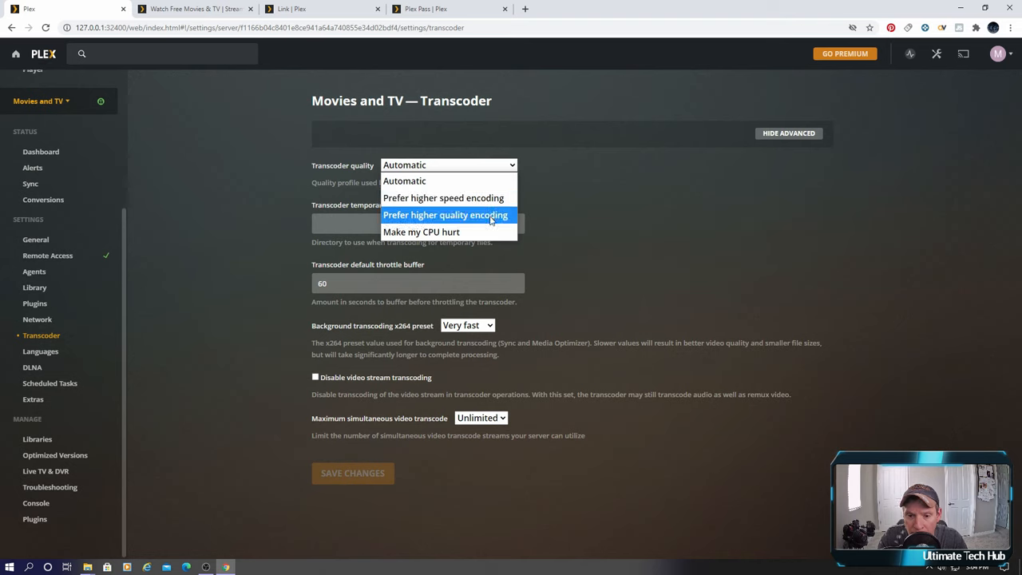
click(446, 214)
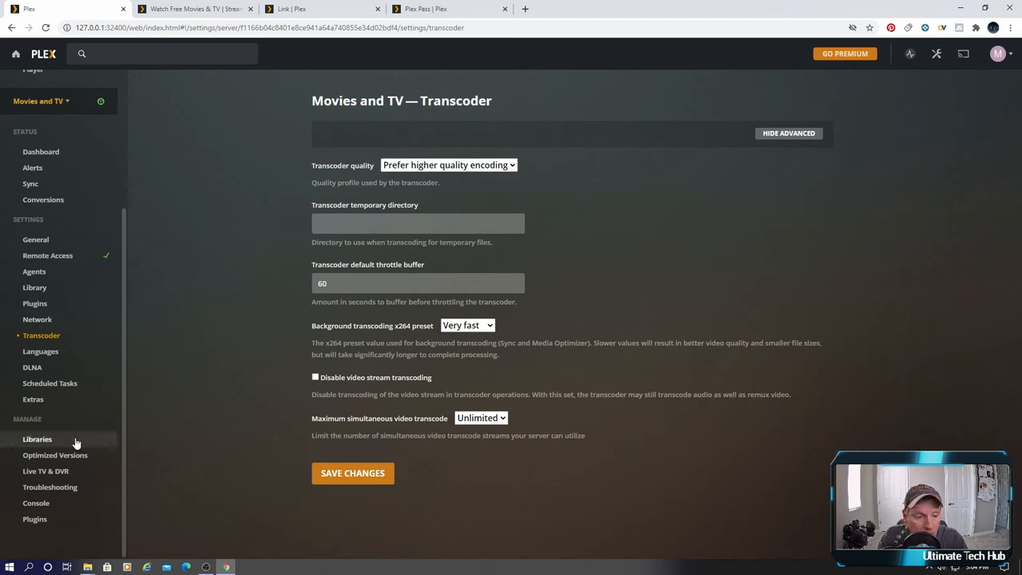
Start a new TV Shows library with its default name and reach the add-folders step.
click(37, 438)
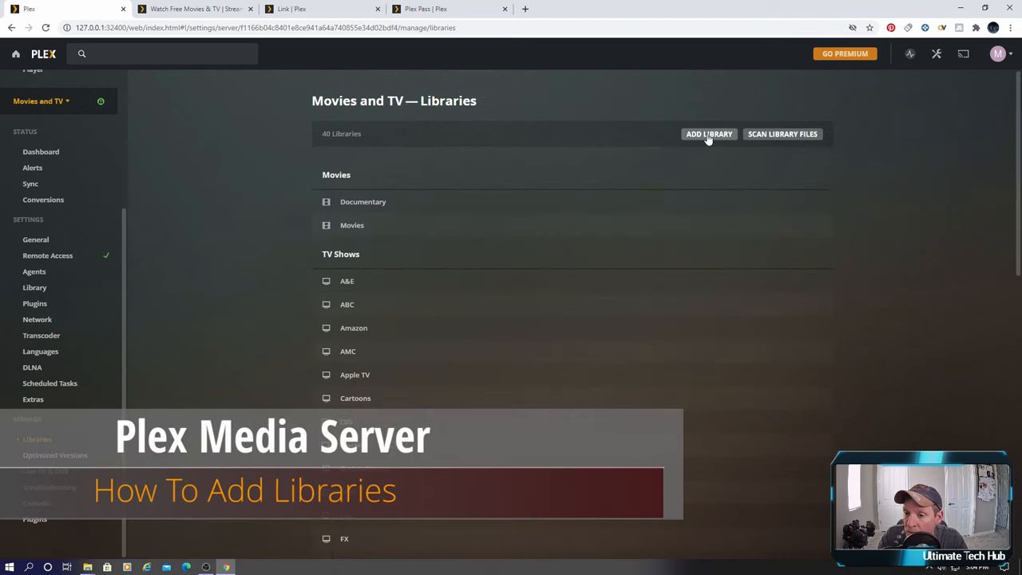
click(709, 134)
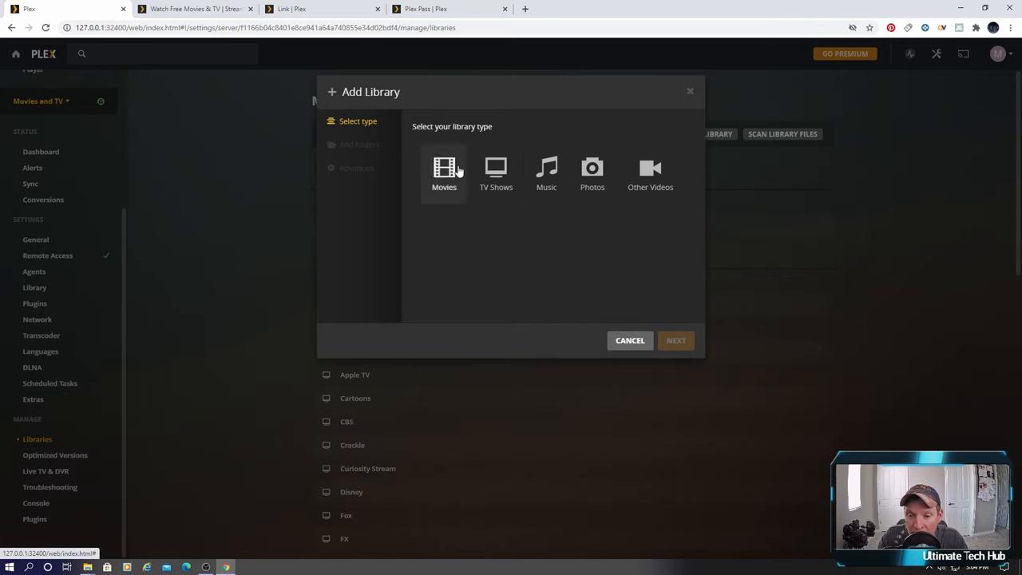
mouse_move(406, 352)
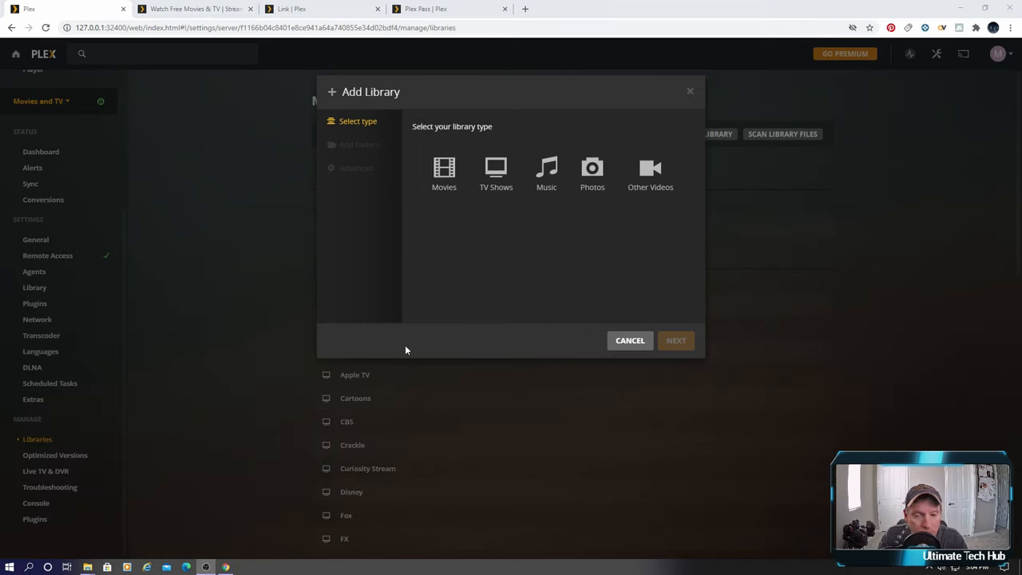
mouse_move(495, 170)
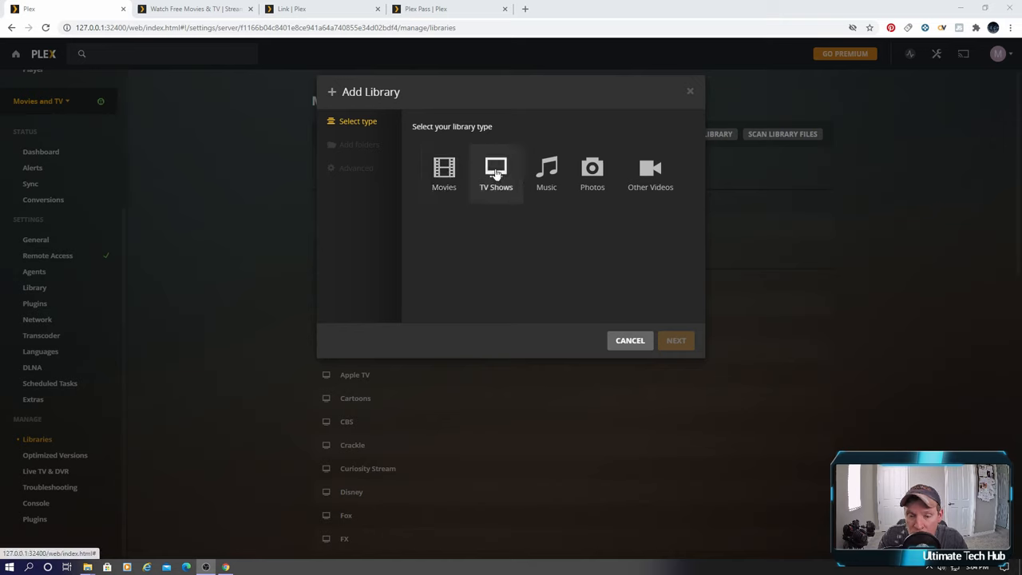
click(496, 168)
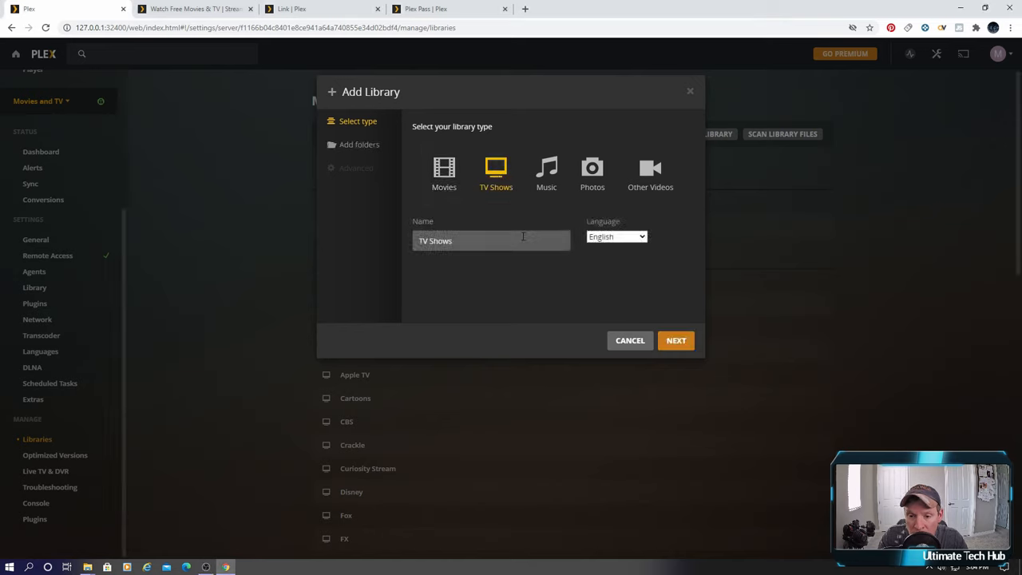
click(676, 340)
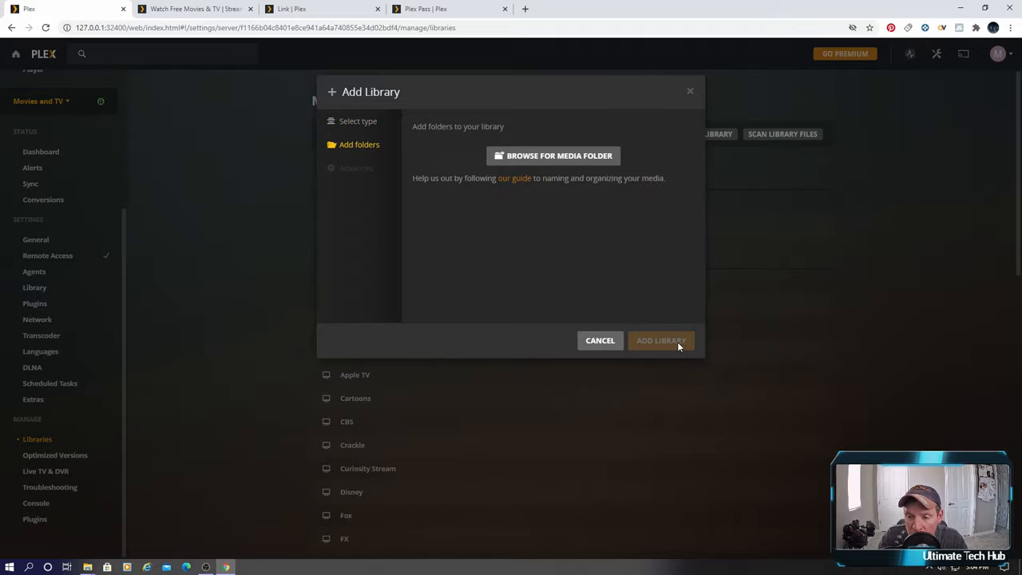
Browse drive E into TV Shows\Netflix in the folder picker, then cancel without adding it.
click(553, 156)
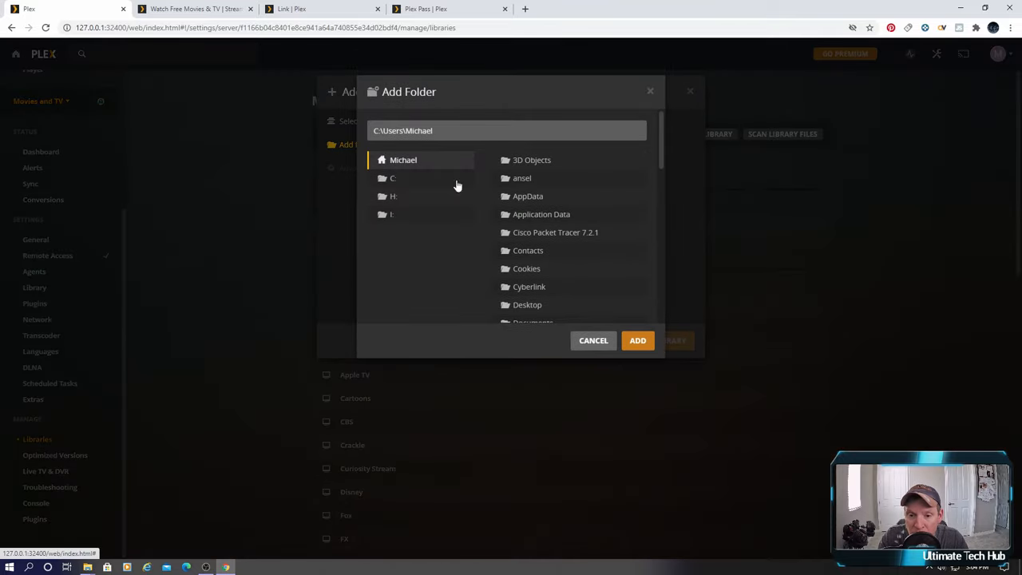
click(391, 214)
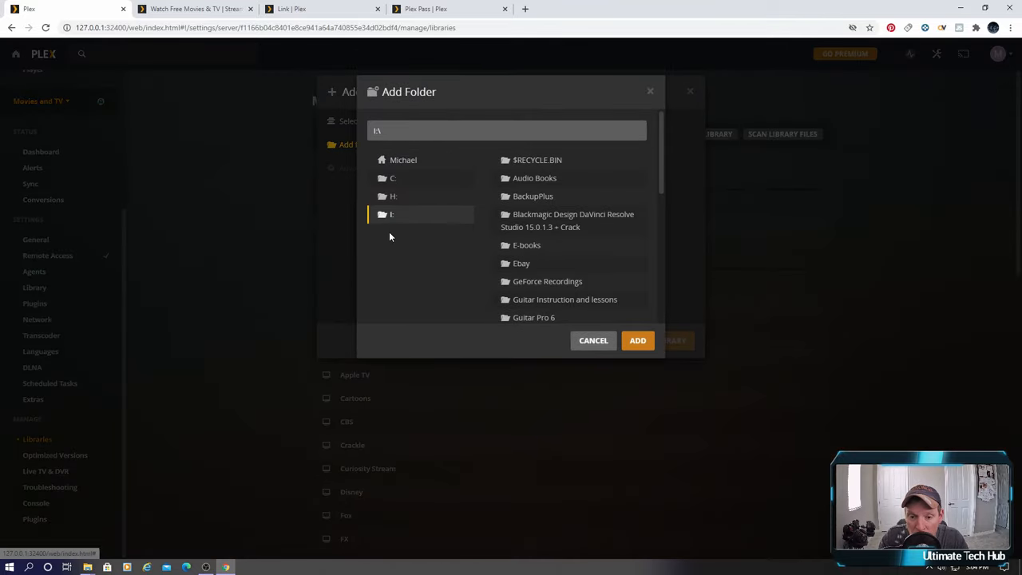
scroll(down, 3)
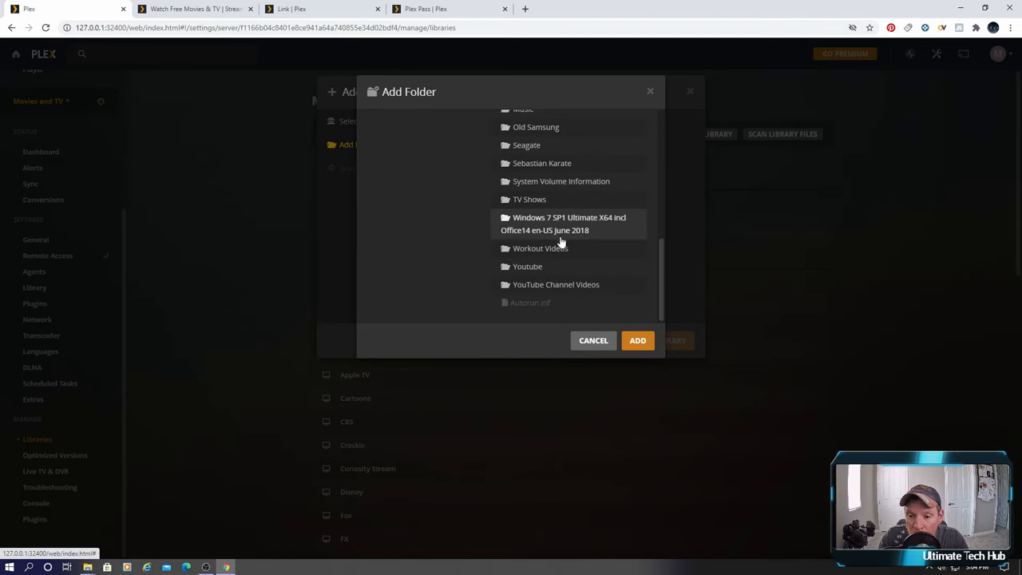
scroll(up, 3)
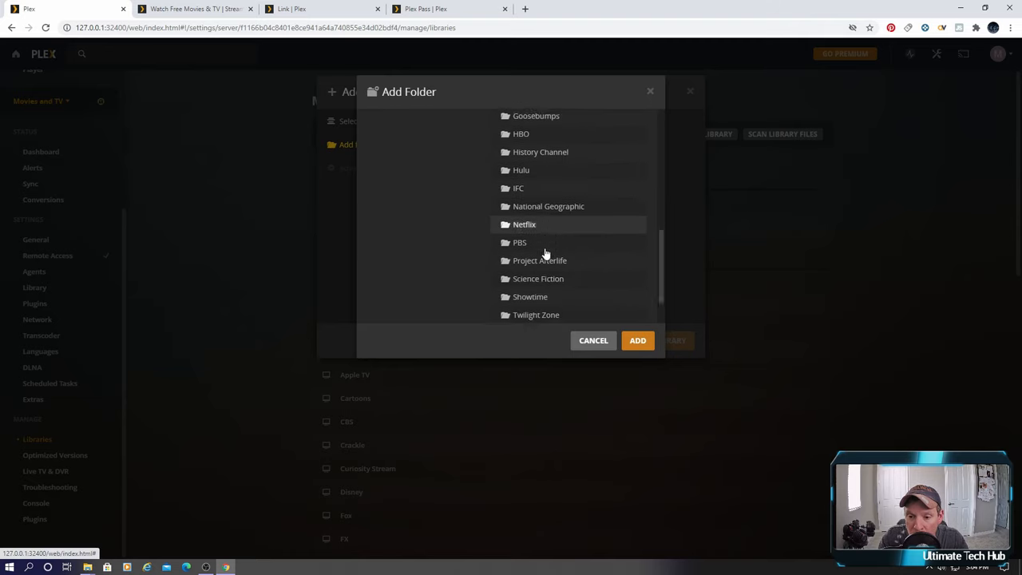
scroll(down, 3)
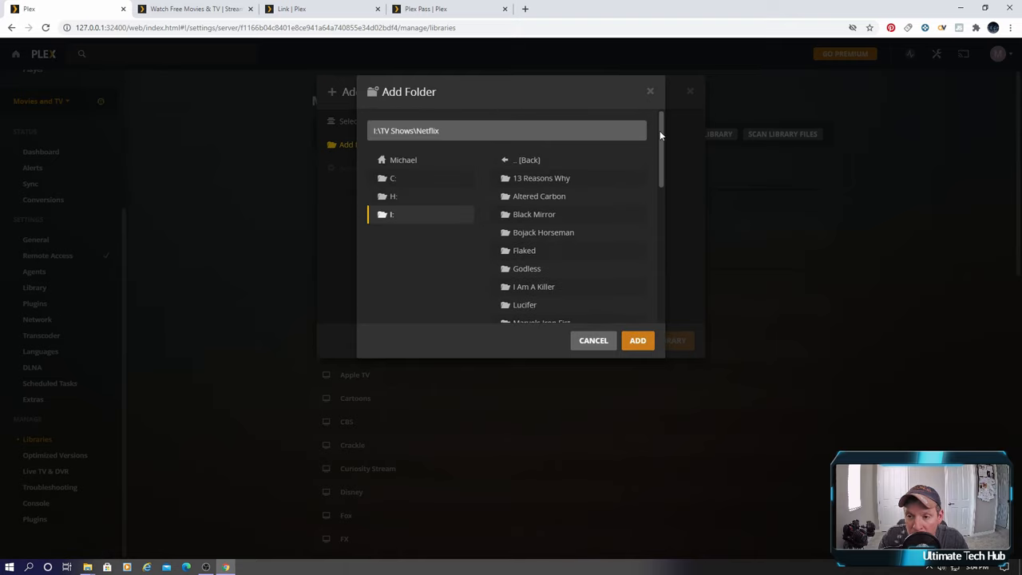
scroll(down, 3)
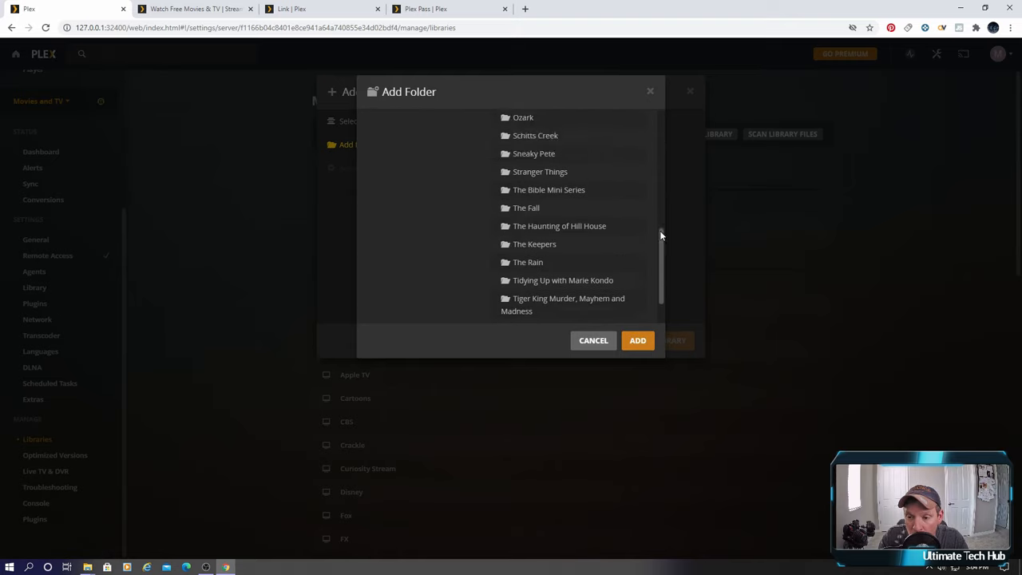
click(393, 209)
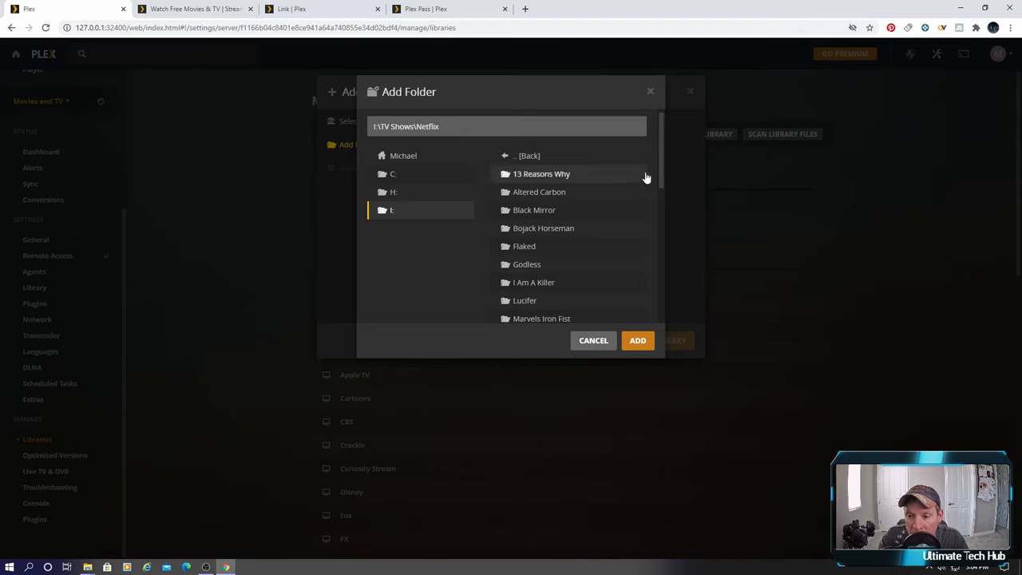
scroll(down, 3)
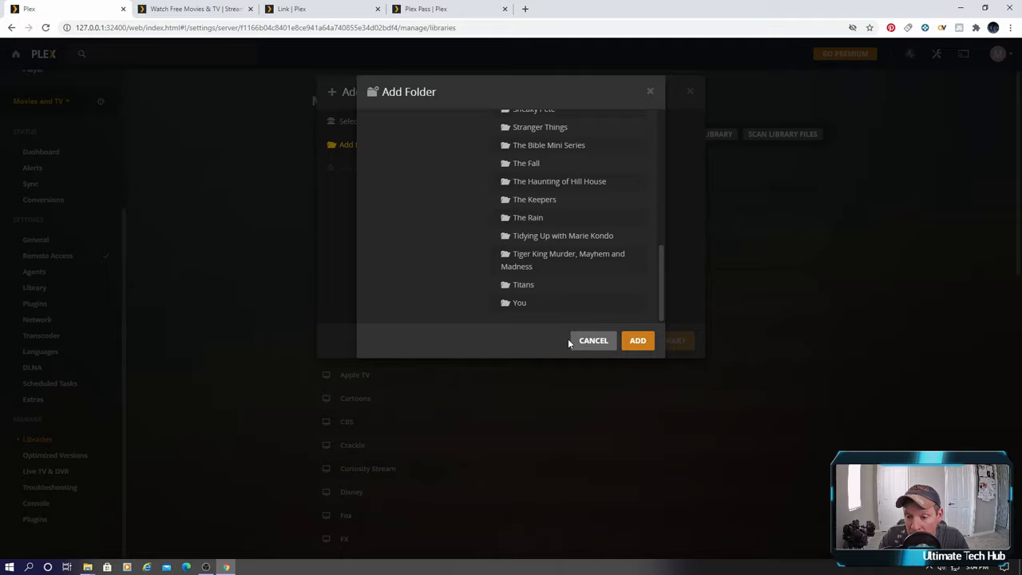
click(594, 340)
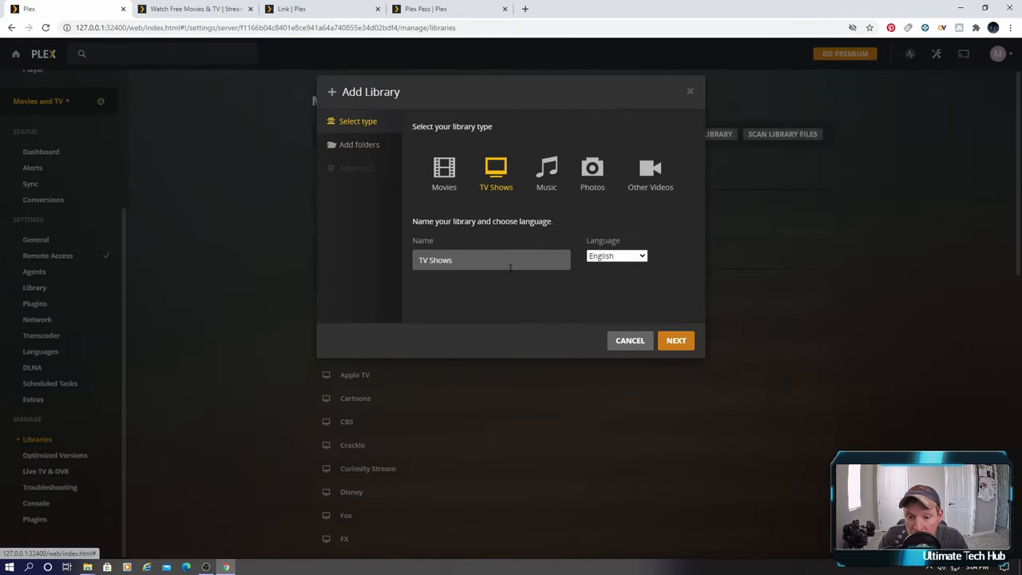
Switch the library type to Other Videos, then cancel the Add Library dialog.
click(650, 172)
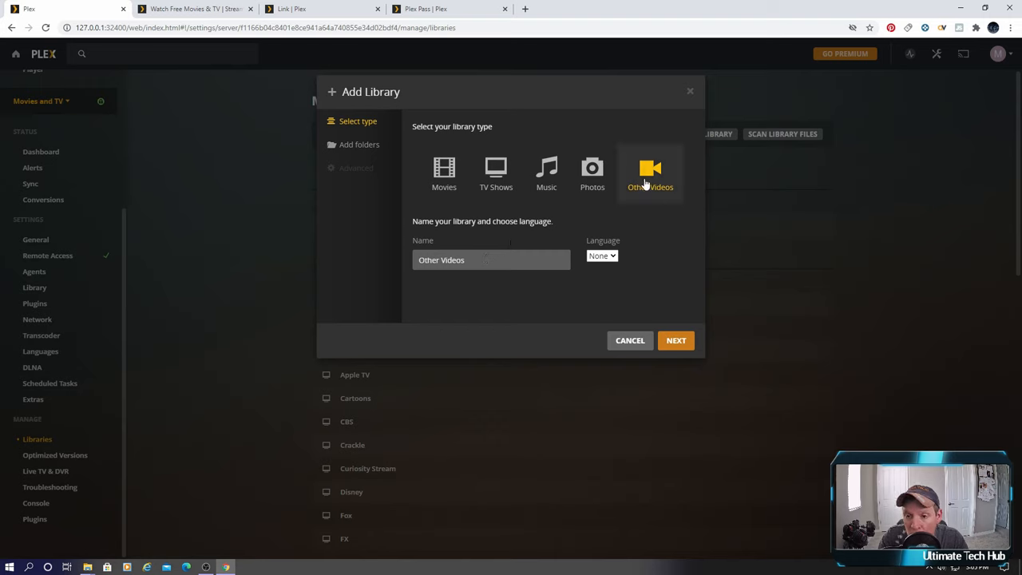
mouse_move(495, 173)
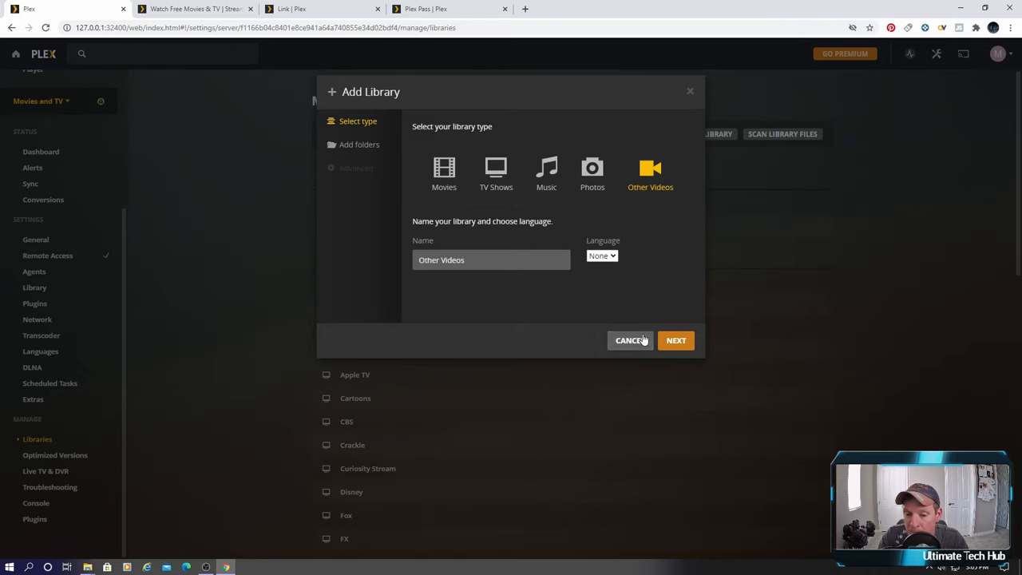
click(629, 340)
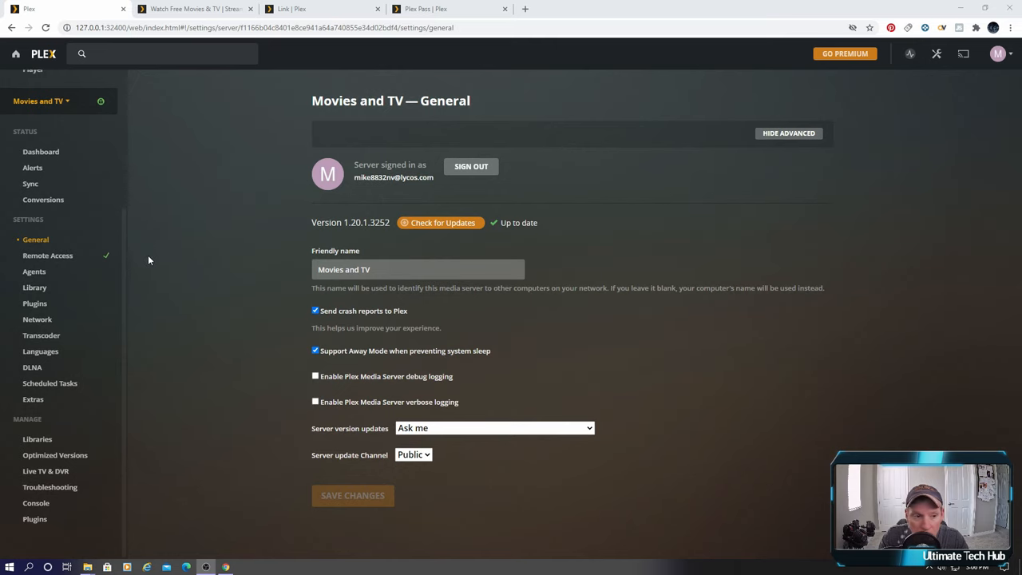
Go to Users & Sharing and start an Add a Friend invite without sending it.
click(998, 55)
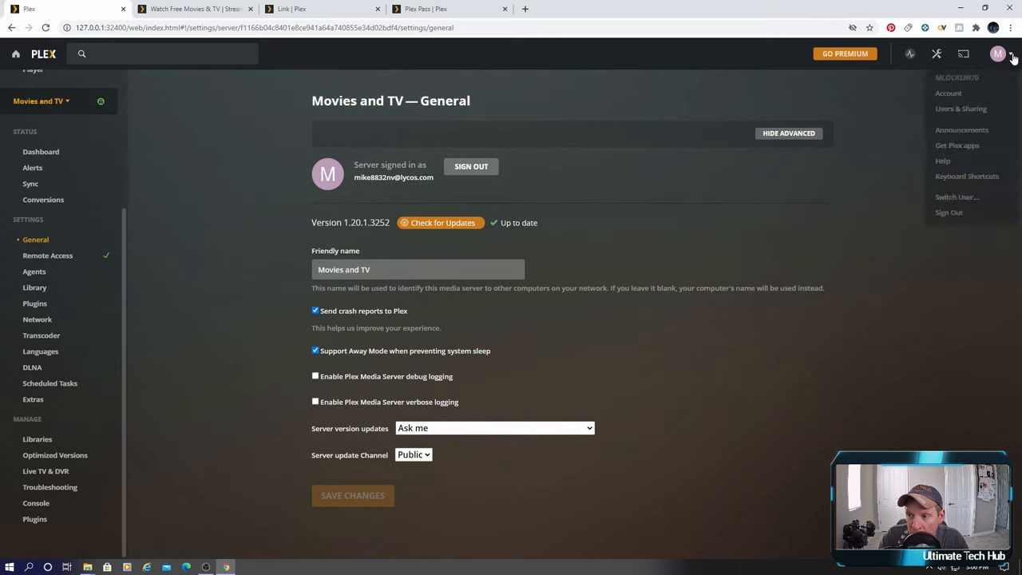
click(962, 109)
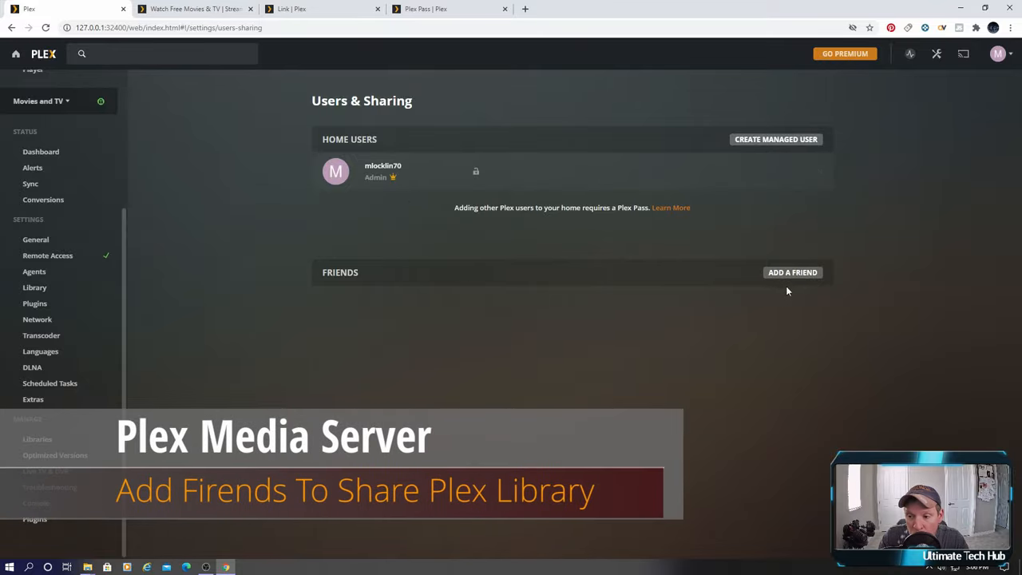
click(793, 272)
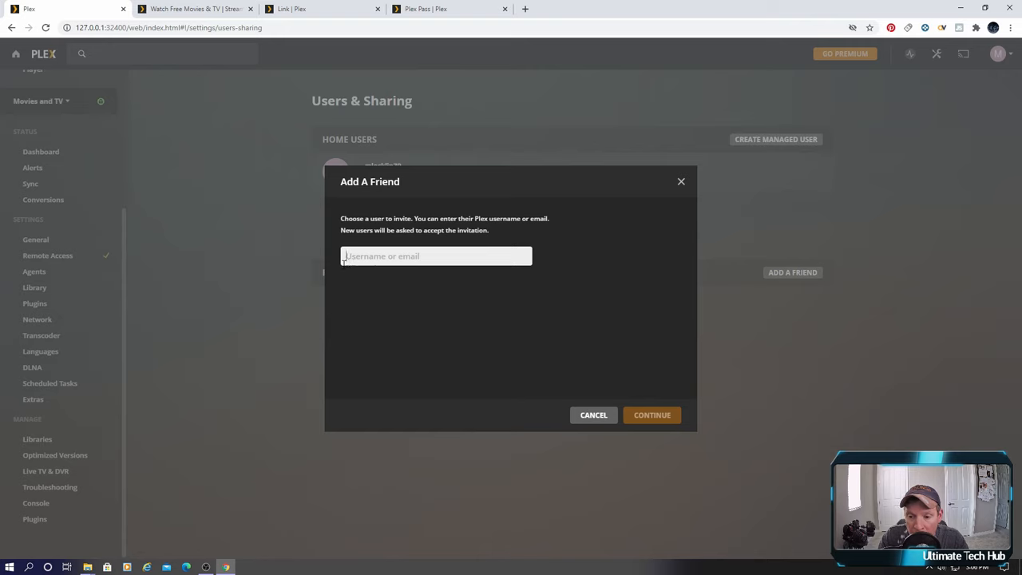
mouse_move(469, 258)
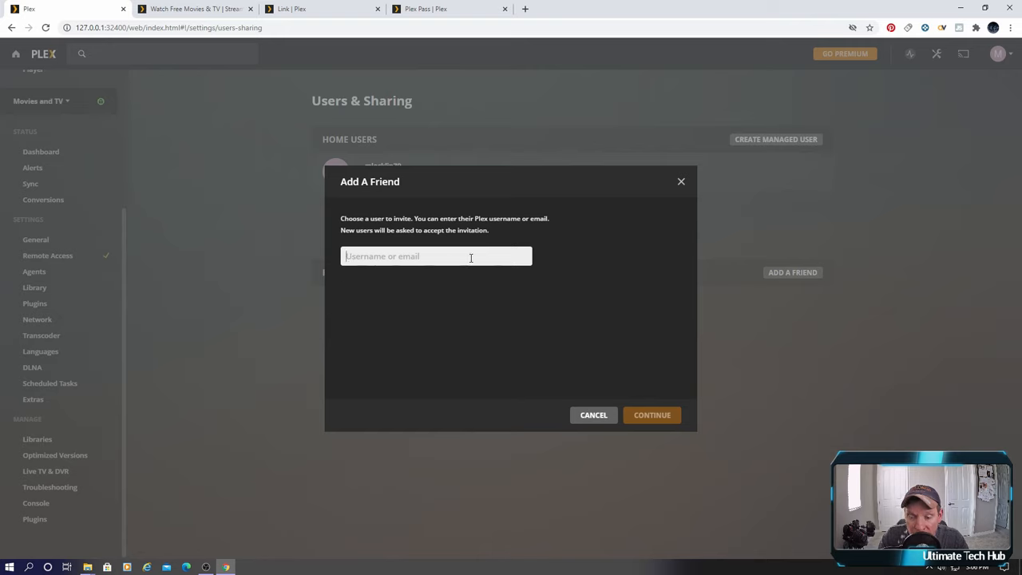
mouse_move(514, 256)
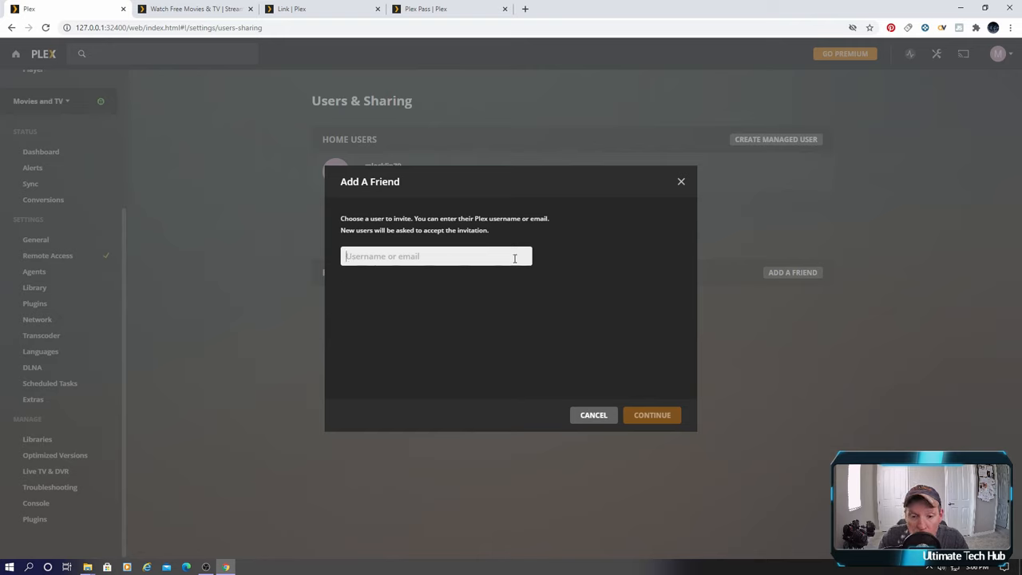
mouse_move(571, 259)
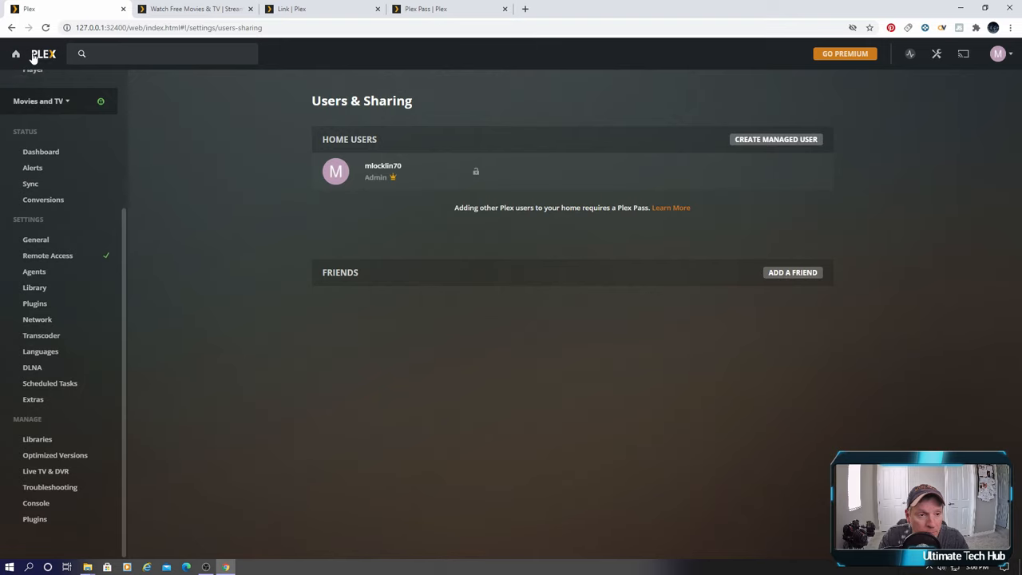
Open the Movies library of 2718 titles and scroll back toward the P titles.
click(44, 54)
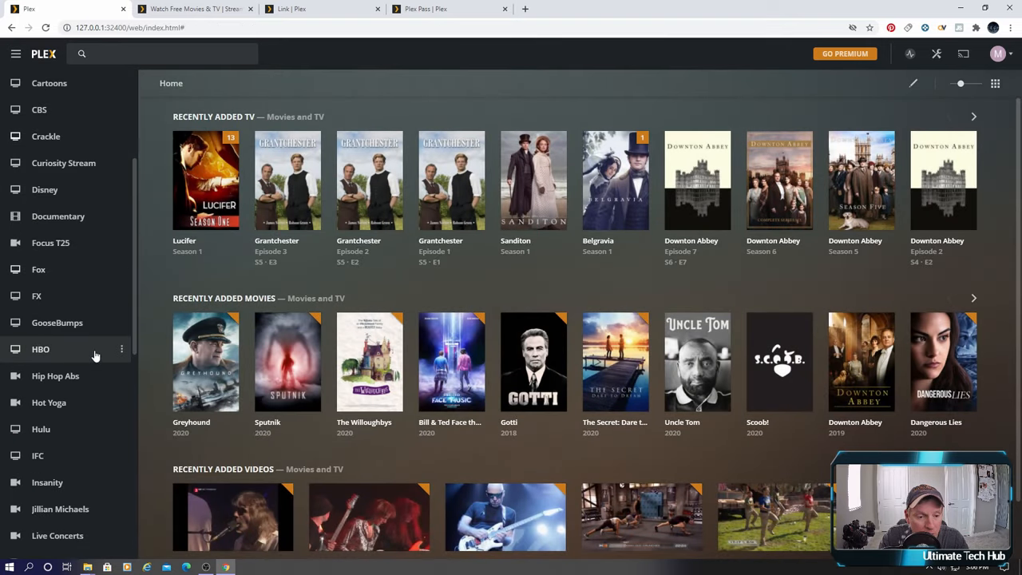
scroll(down, 3)
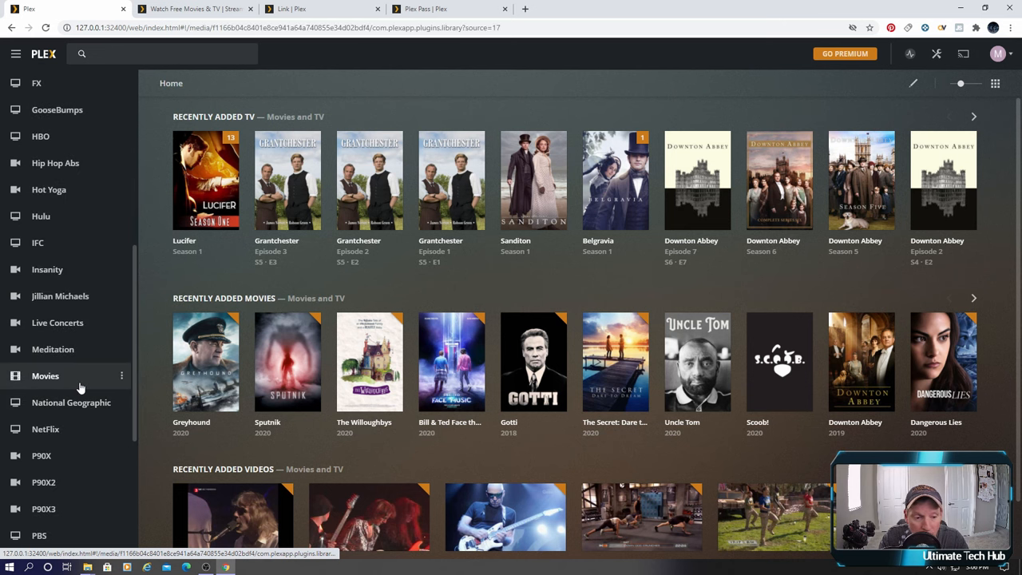
click(45, 376)
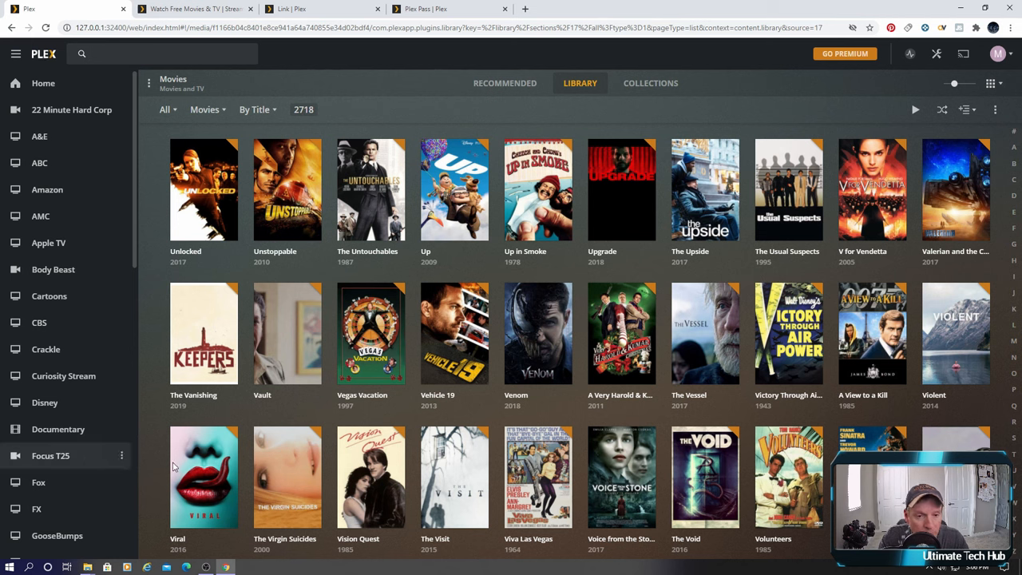
mouse_move(789, 189)
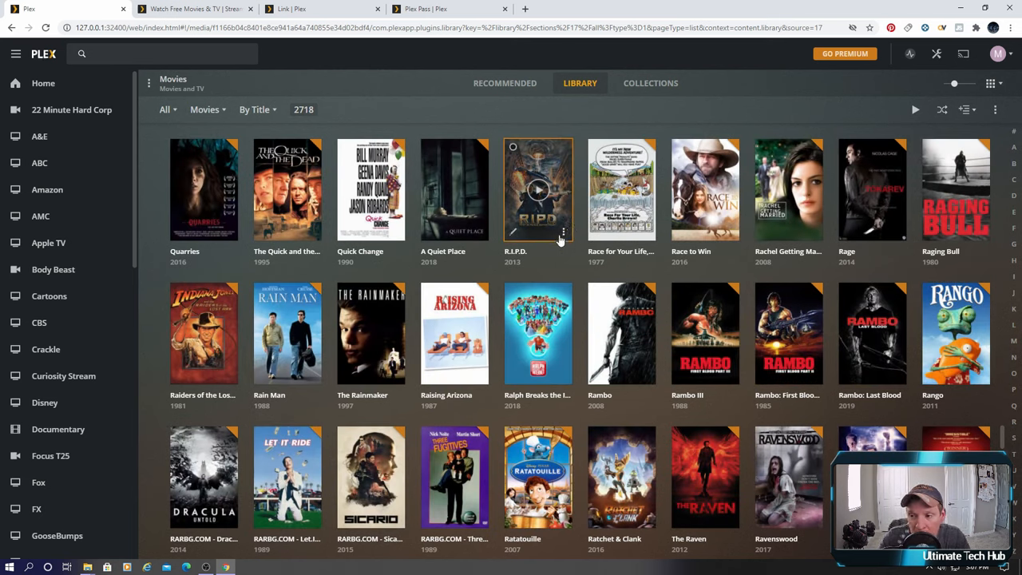
mouse_move(575, 236)
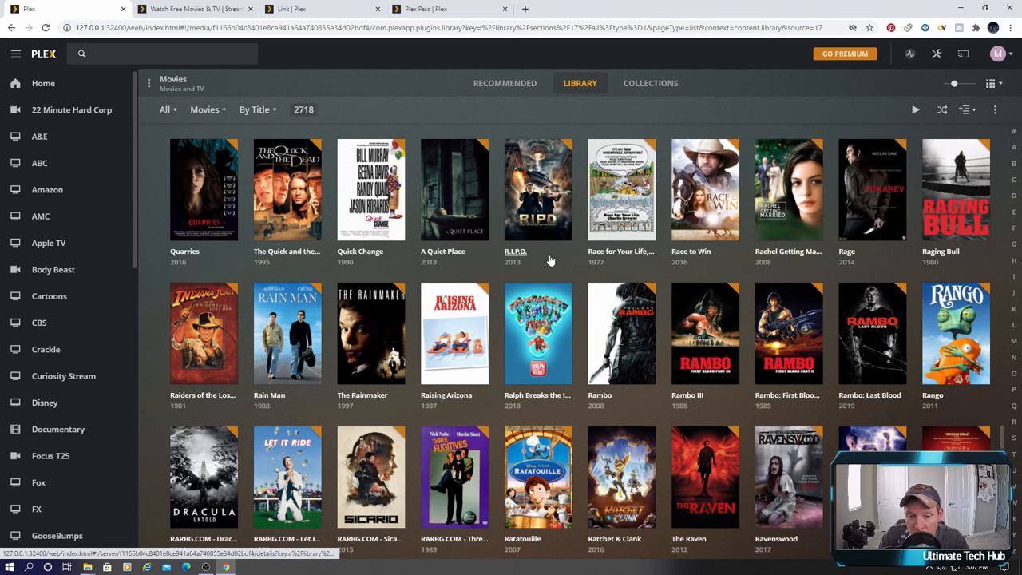
mouse_move(493, 278)
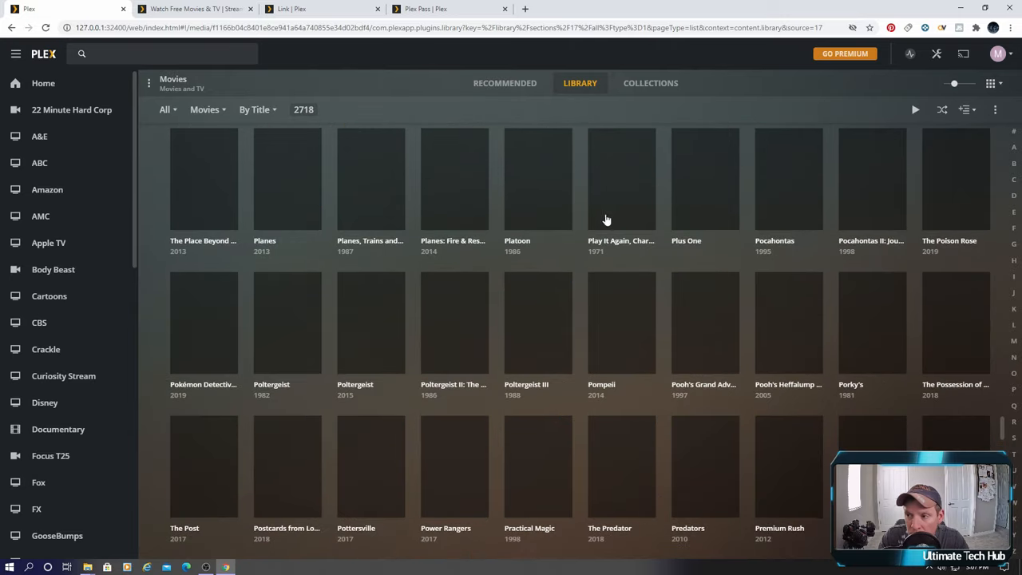
scroll(up, 3)
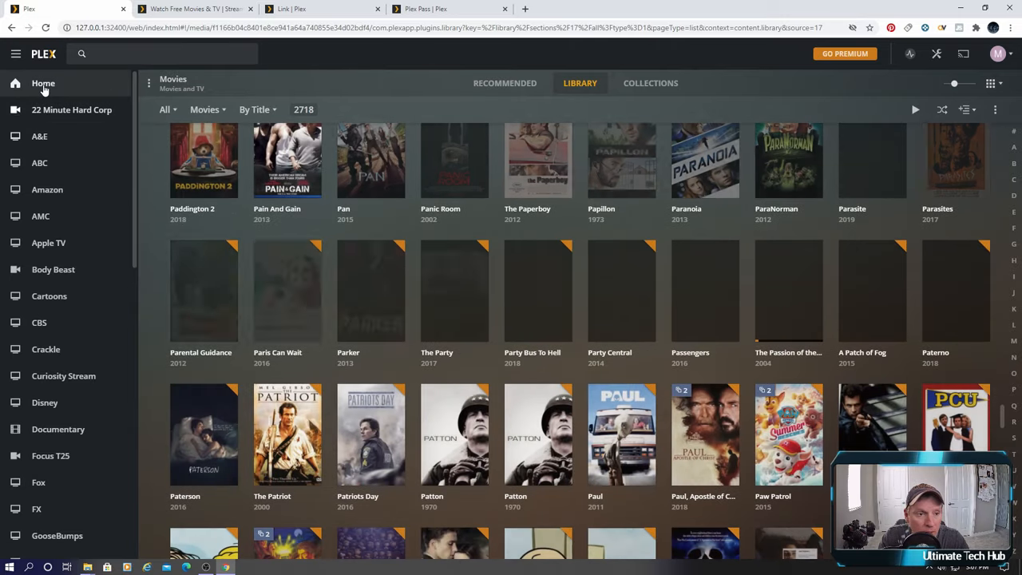
Return Home with larger poster cards and page through the recently added movies row.
click(43, 83)
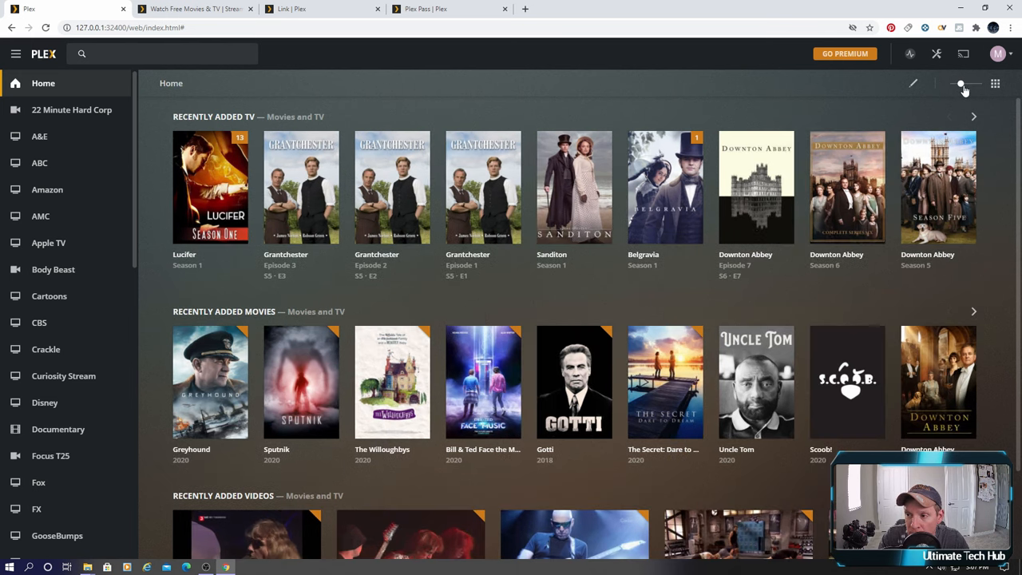
click(971, 83)
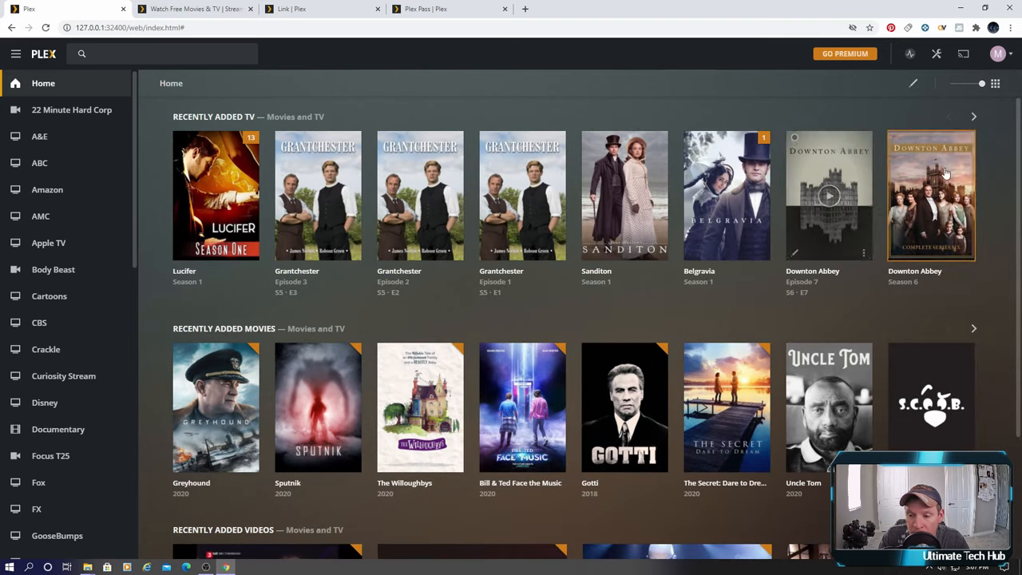
click(973, 329)
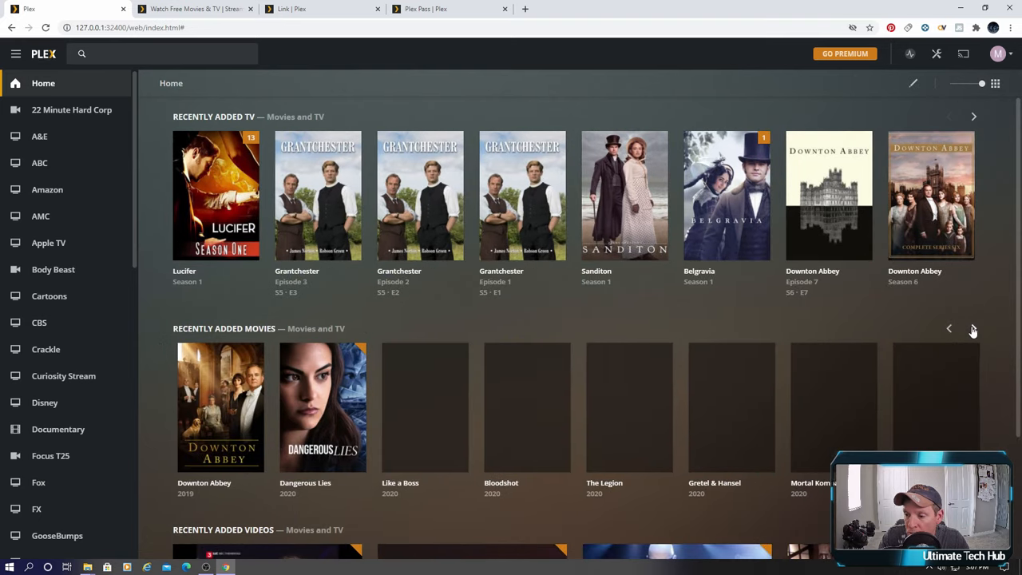
click(973, 329)
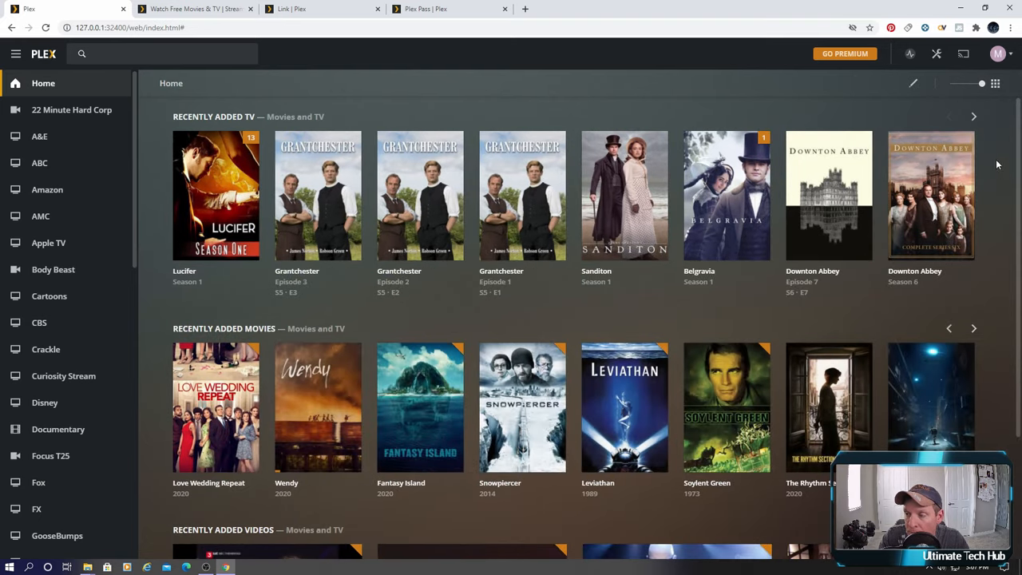
mouse_move(913, 83)
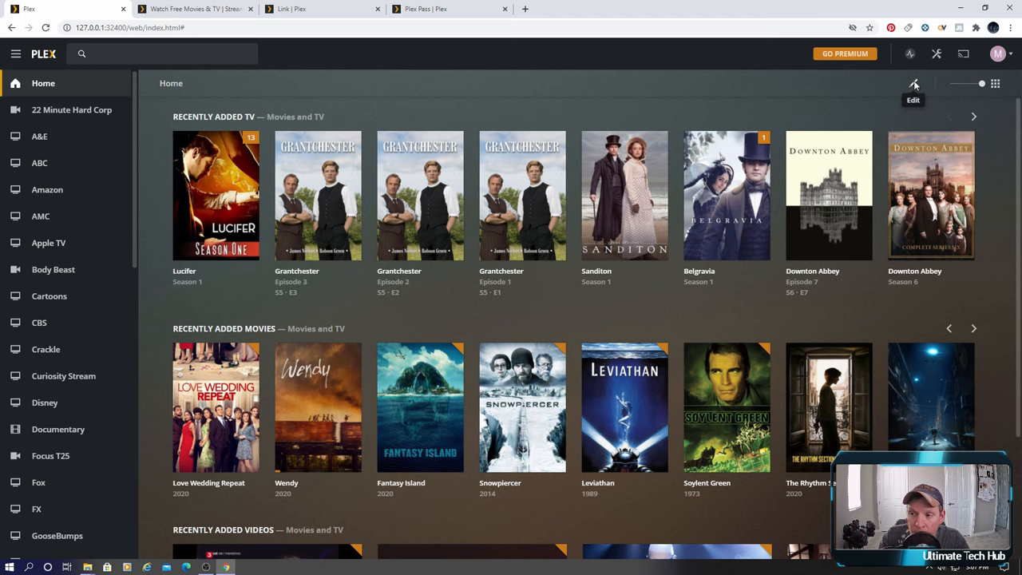
Glance at Edit Home Screen, dismiss it, and page the recently added TV row.
click(914, 83)
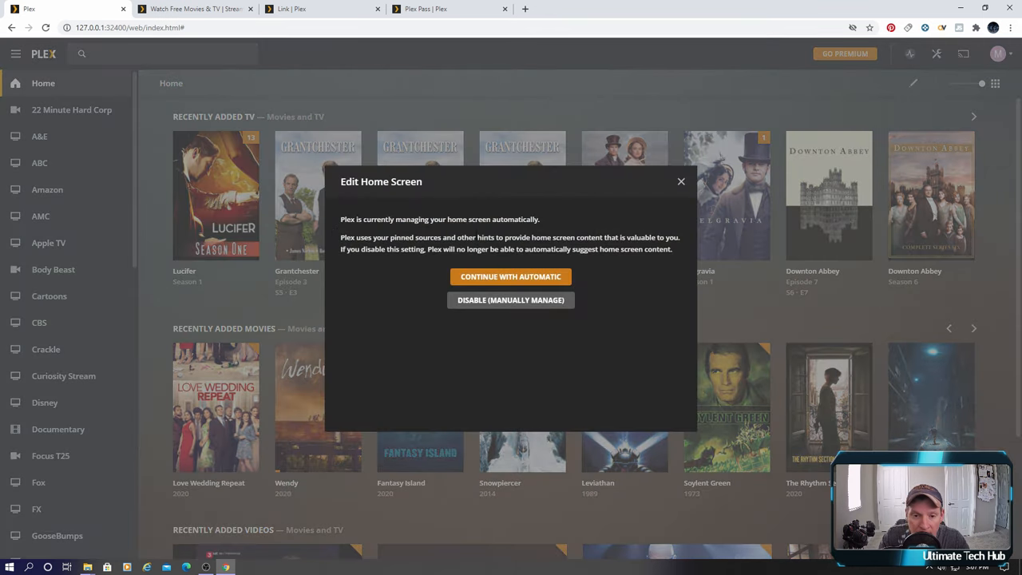
mouse_move(681, 183)
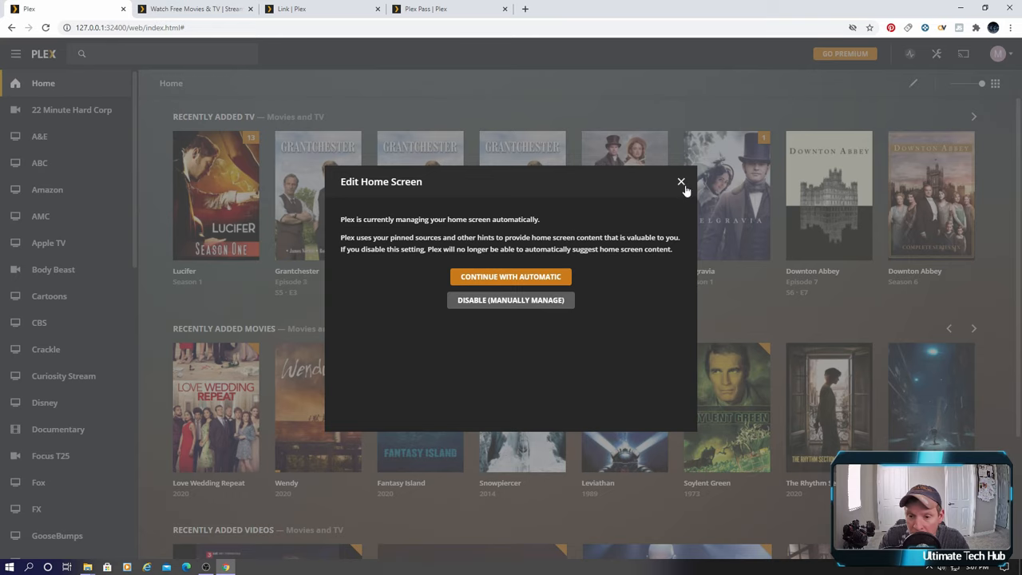
click(681, 182)
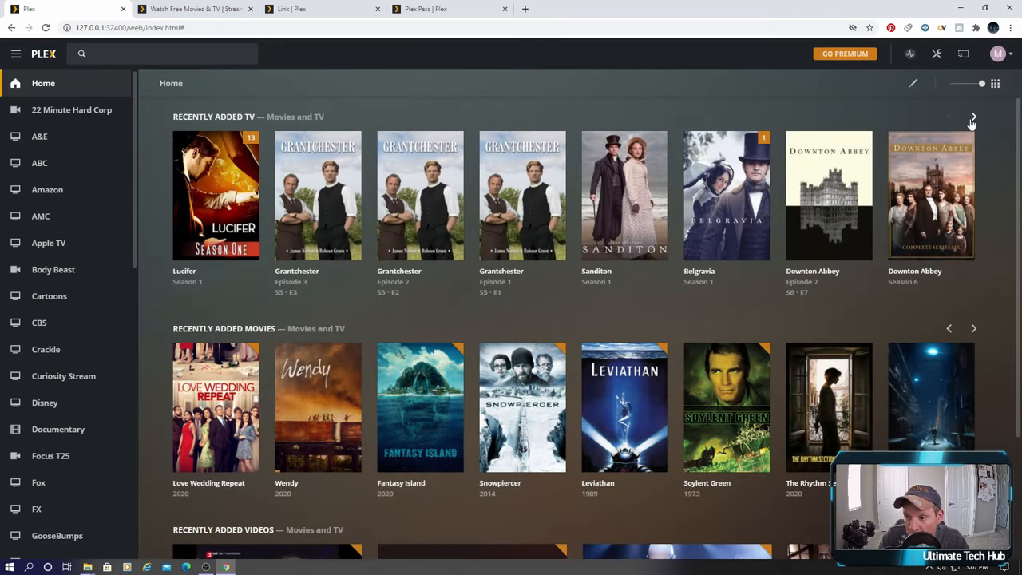
click(975, 117)
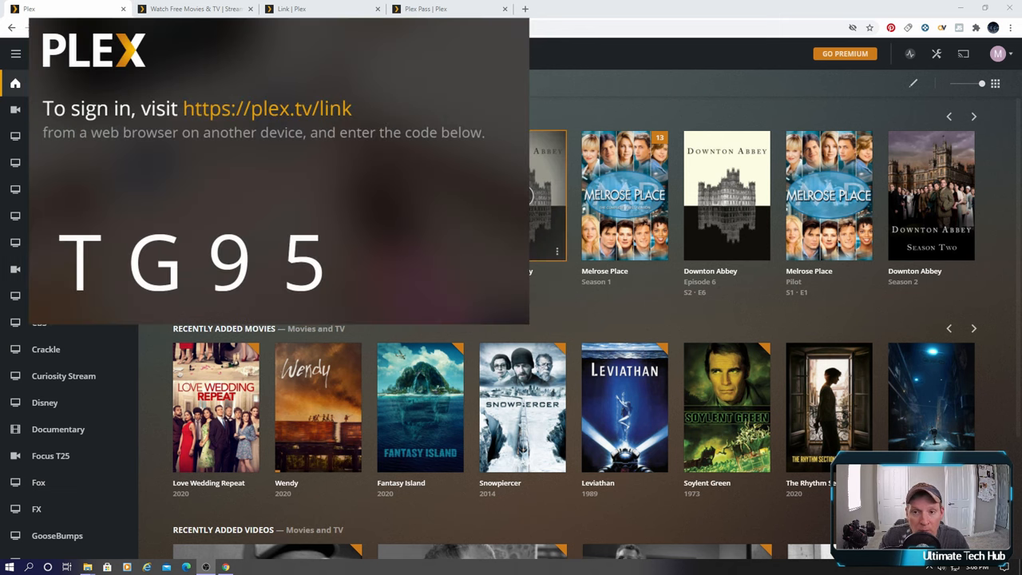
click(425, 9)
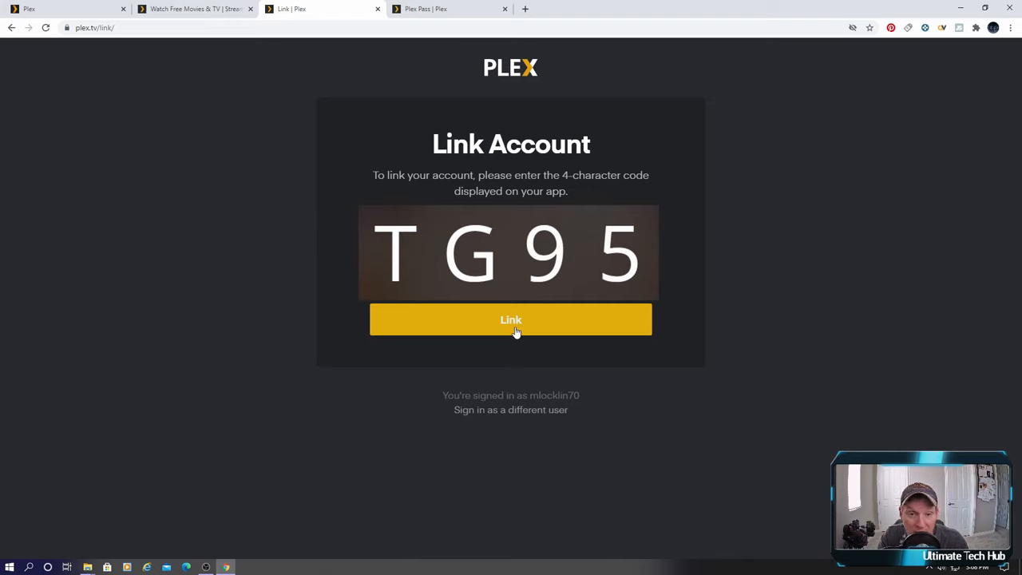
mouse_move(515, 337)
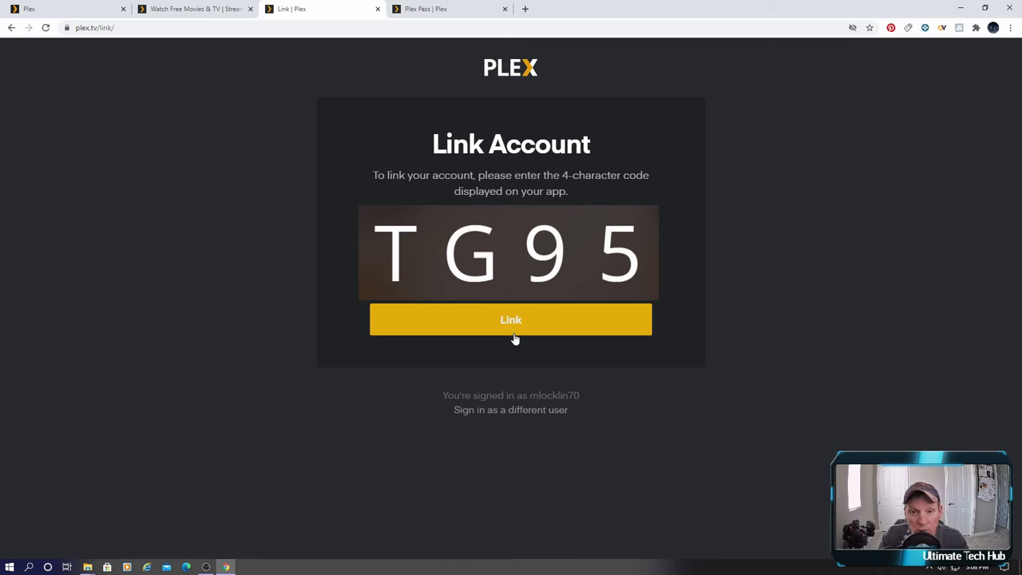
mouse_move(78, 20)
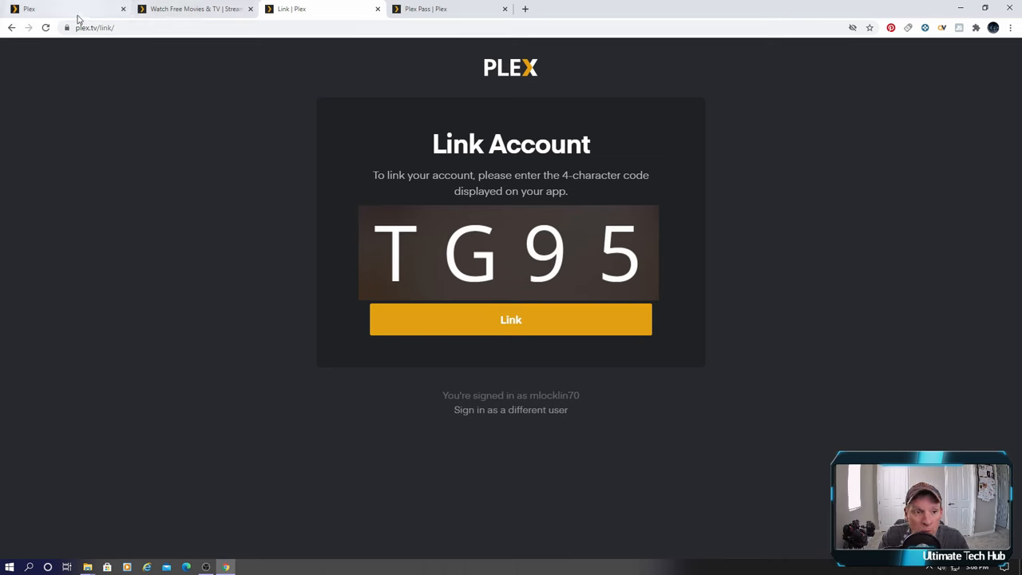
click(511, 319)
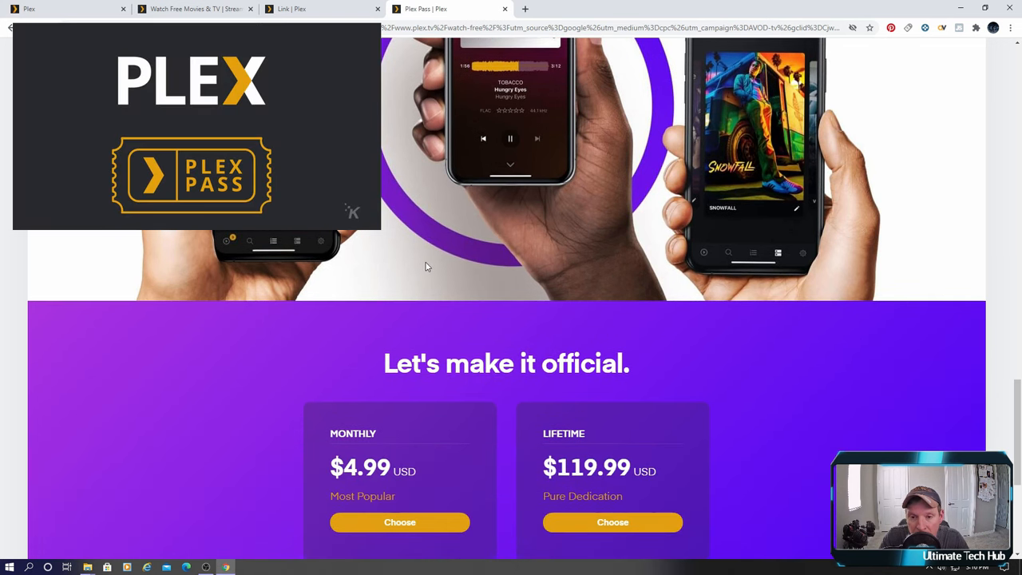
Scroll the Plex Pass page to its $4.99 monthly and $119.99 lifetime plans.
scroll(down, 3)
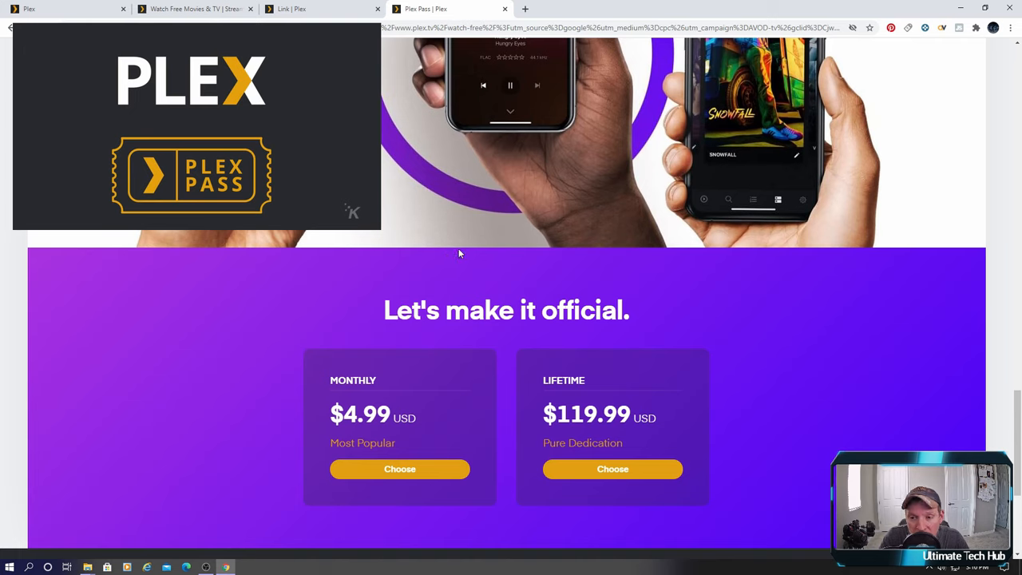
mouse_move(457, 265)
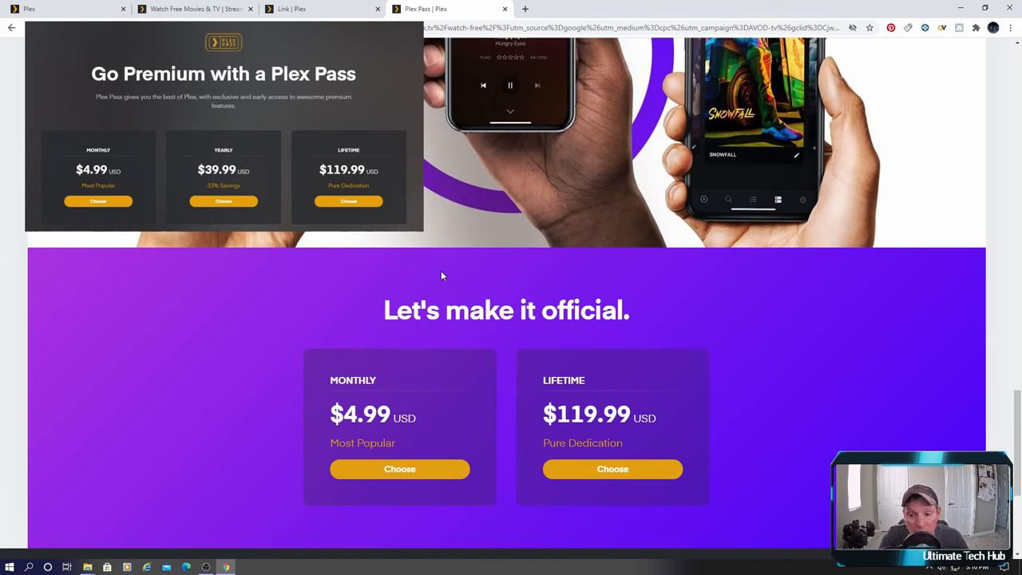
mouse_move(412, 284)
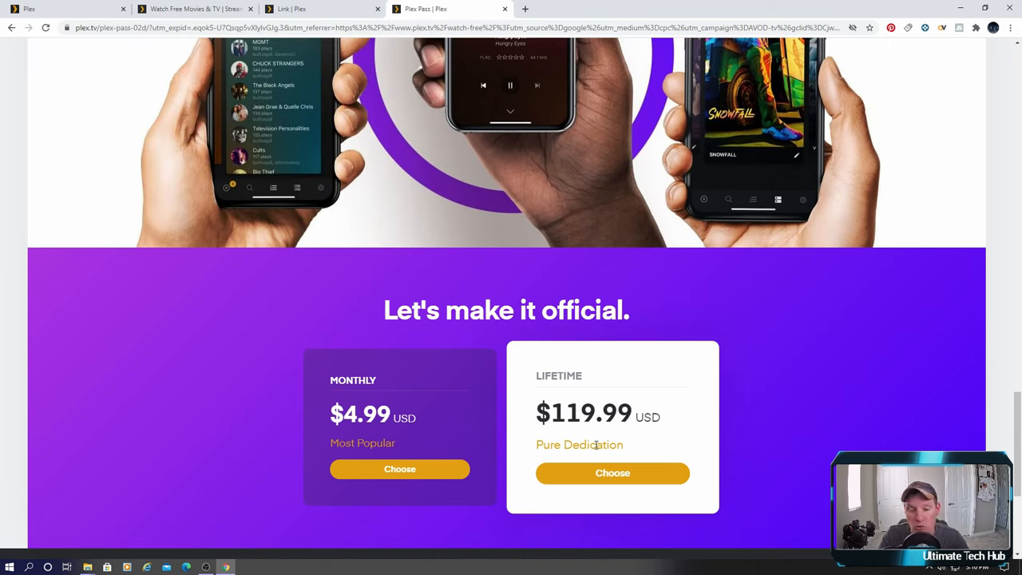
mouse_move(578, 450)
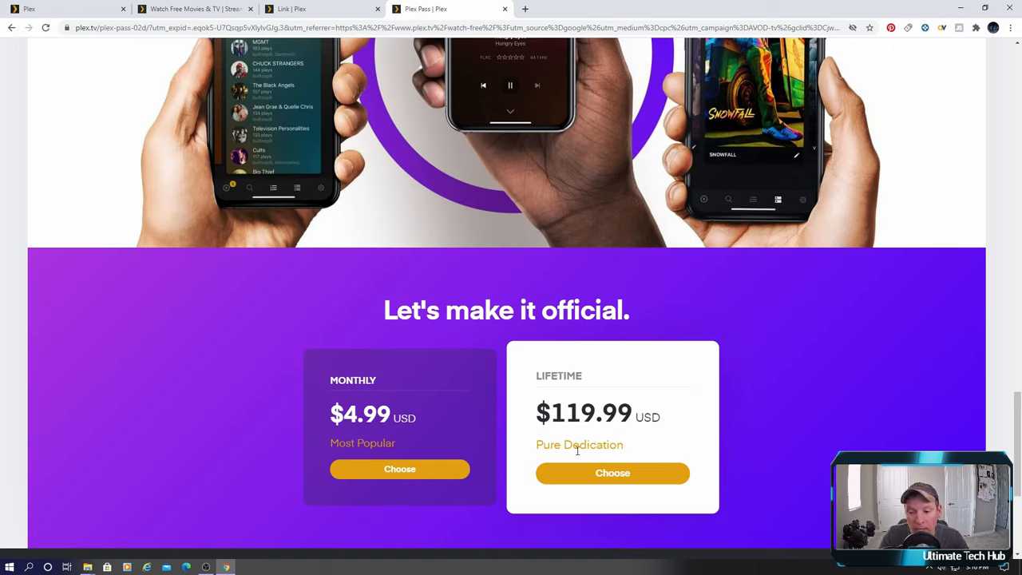
mouse_move(565, 460)
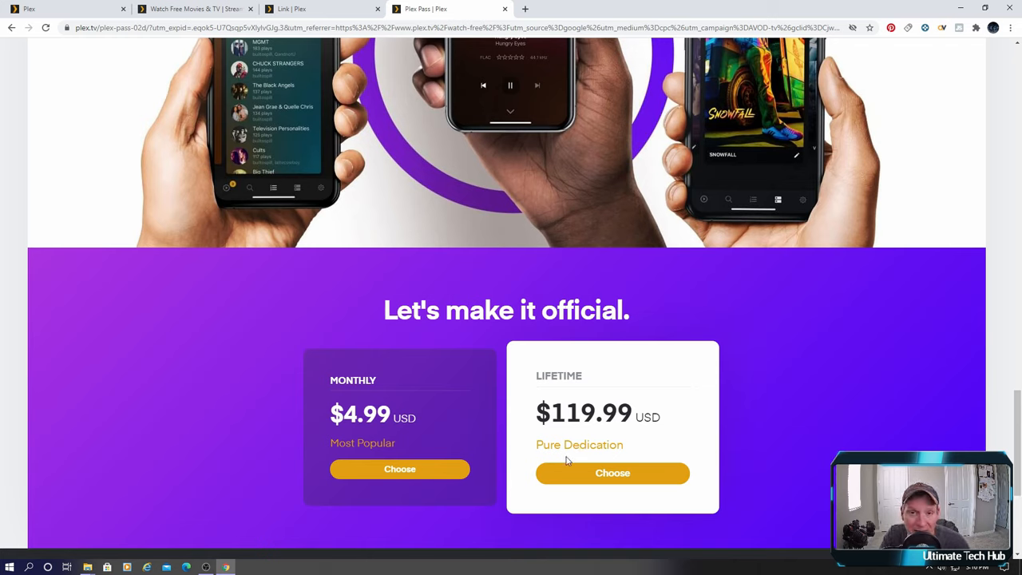
mouse_move(773, 396)
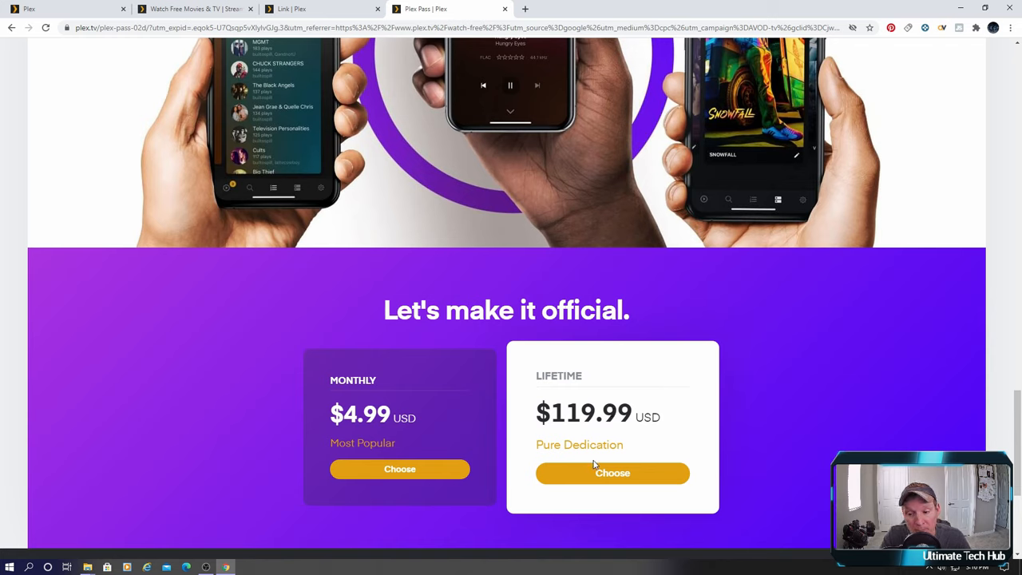
mouse_move(600, 462)
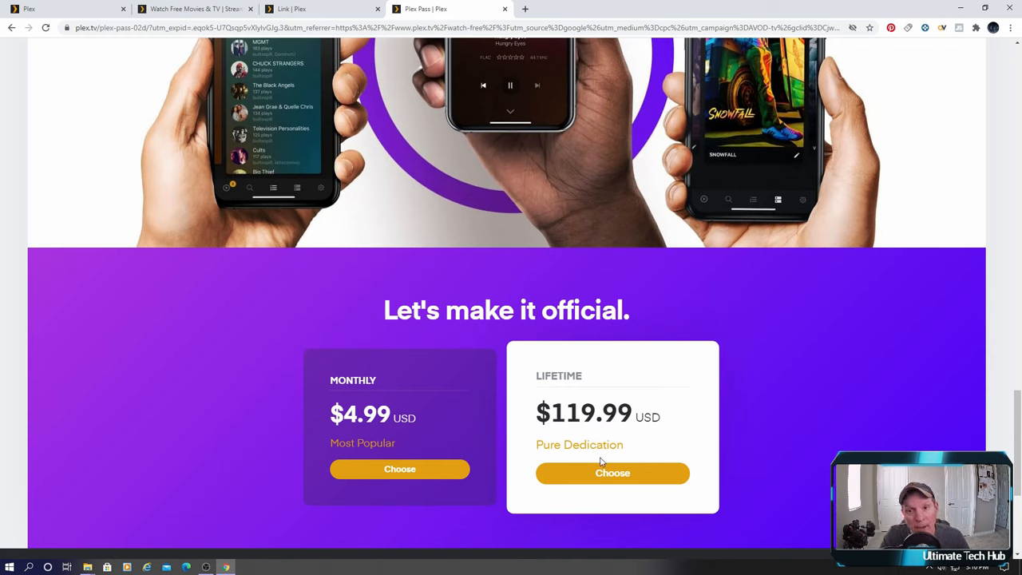
mouse_move(601, 460)
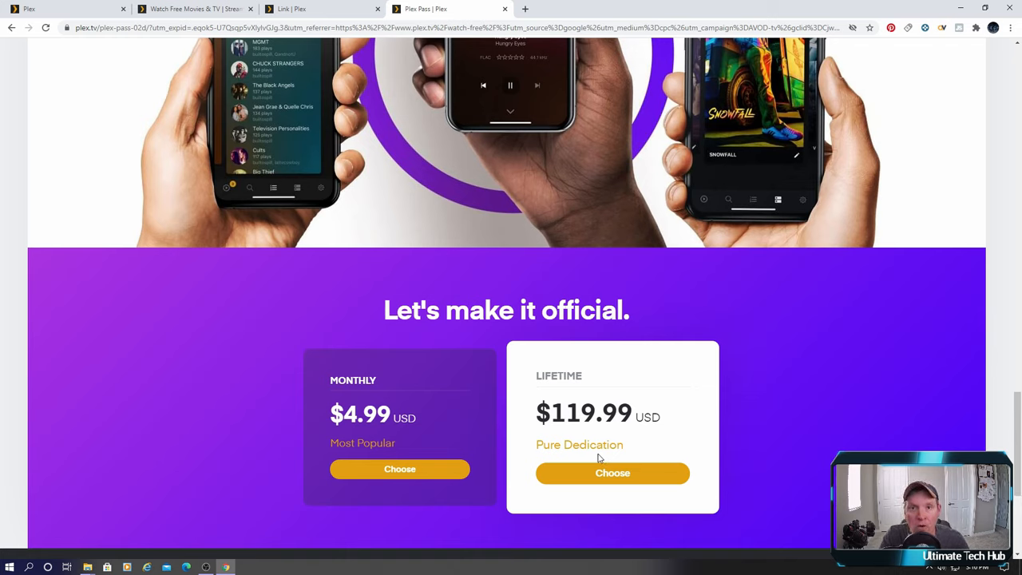
mouse_move(601, 460)
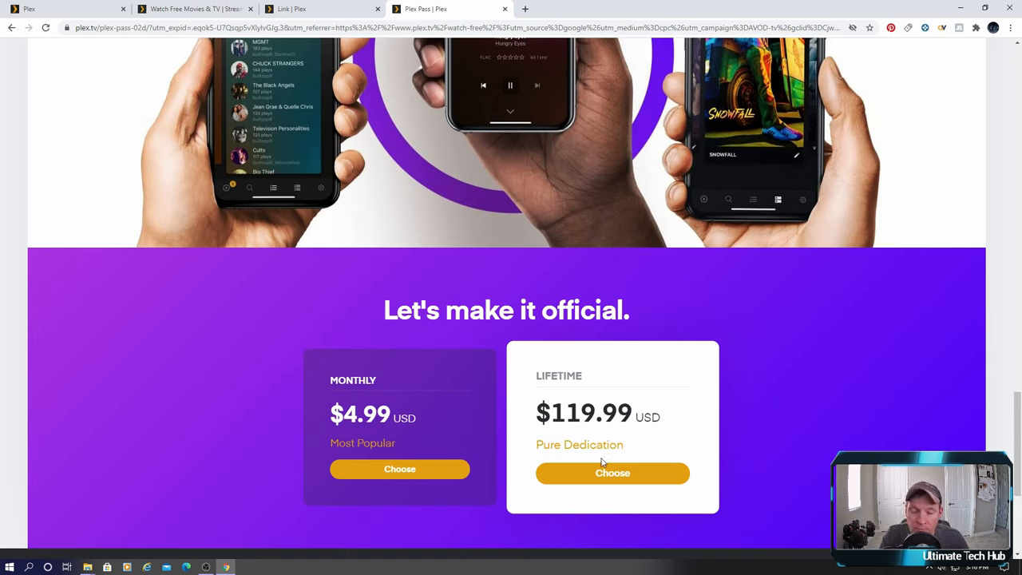
mouse_move(853, 331)
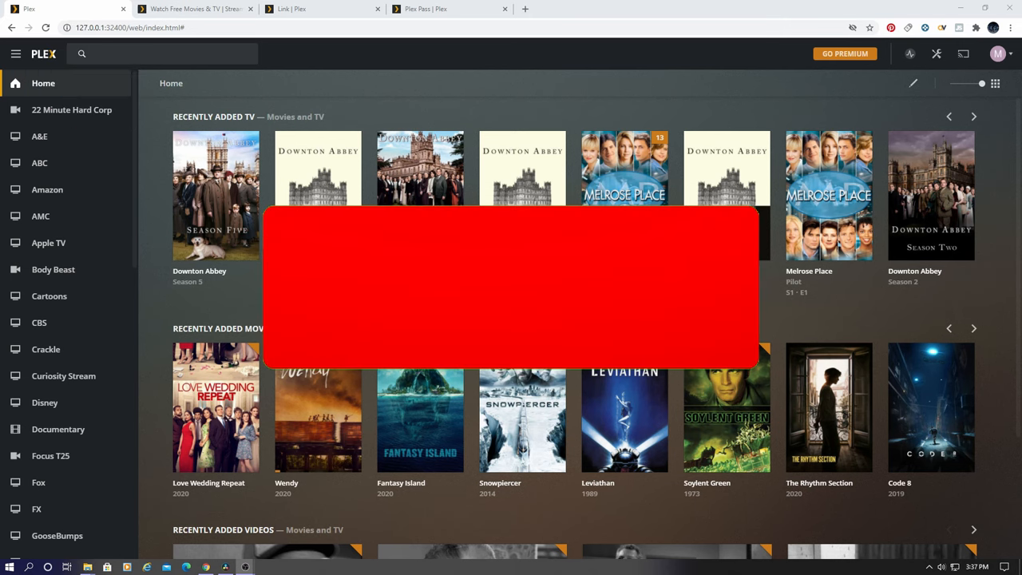
Show the plex.tv homepage with Live TV, Free Movies & Shows and Go Premium sections.
click(195, 10)
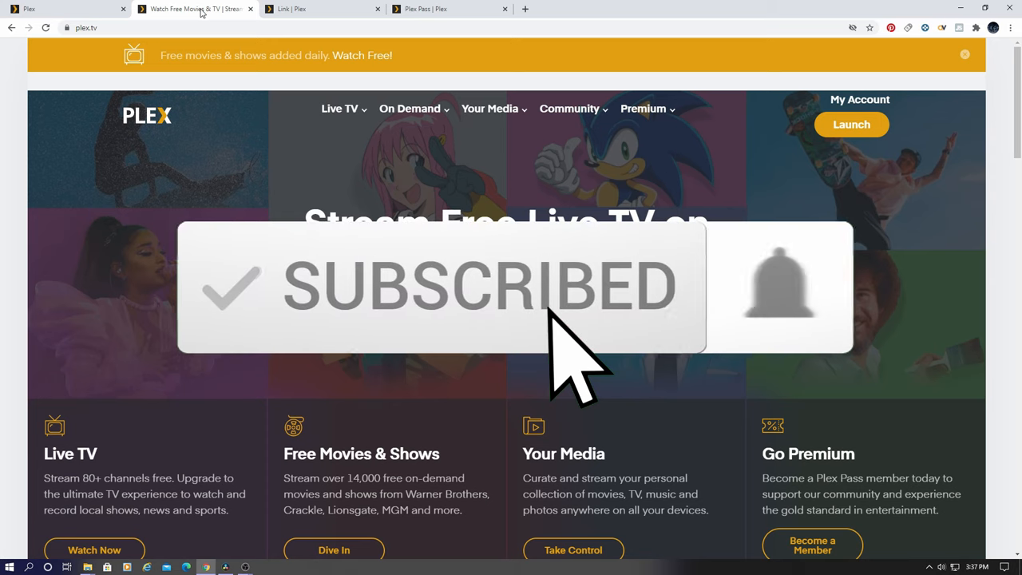